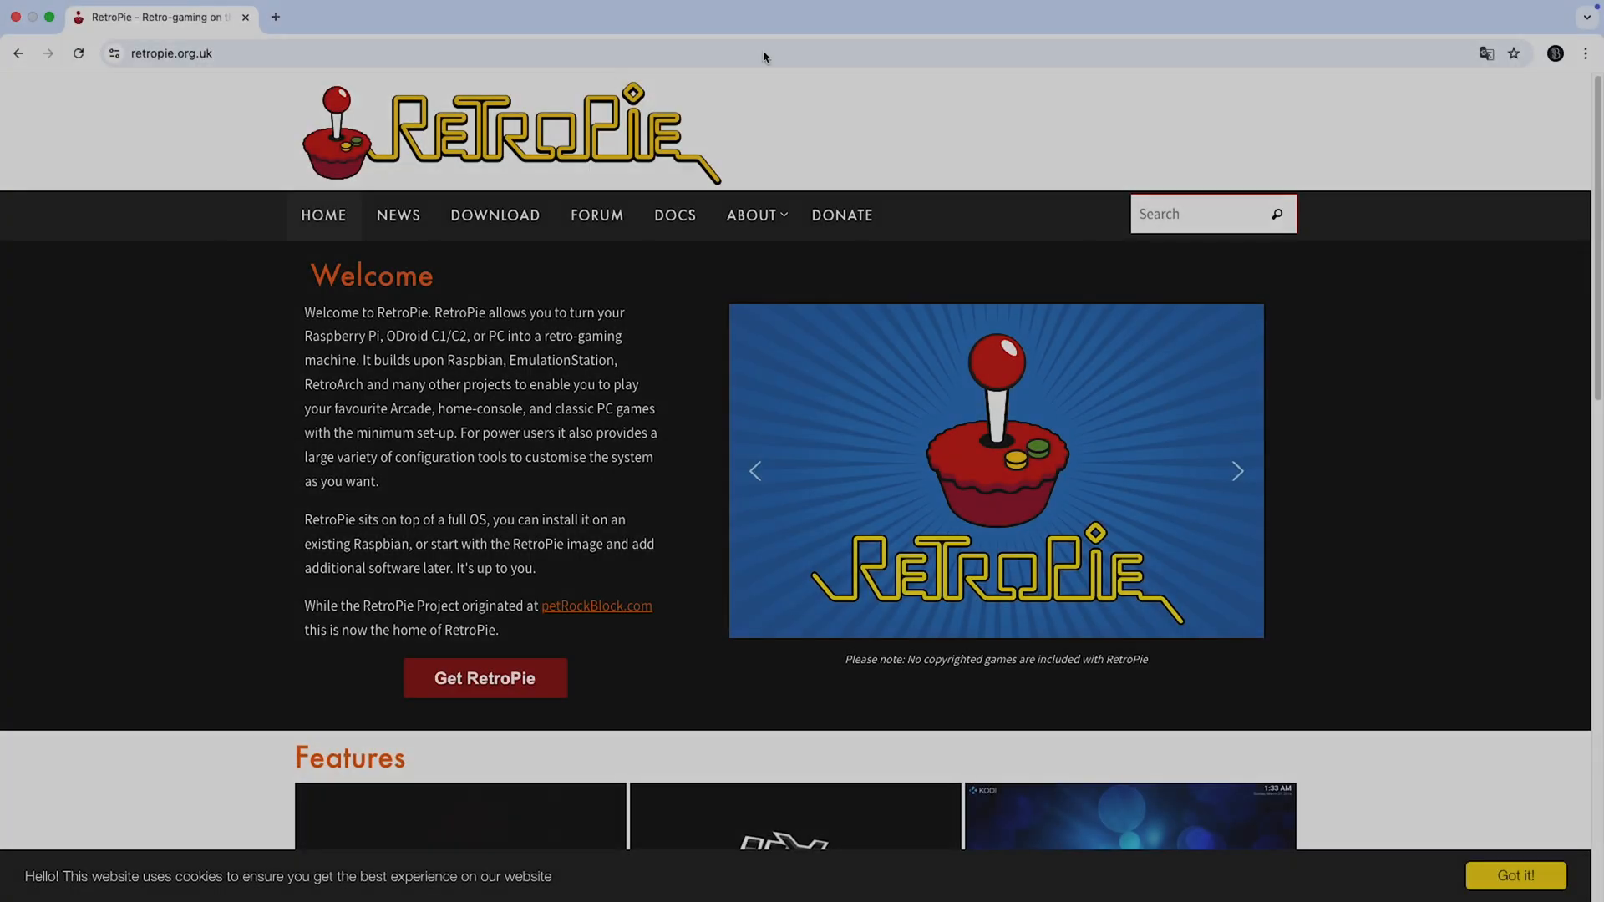
mouse_move(715, 428)
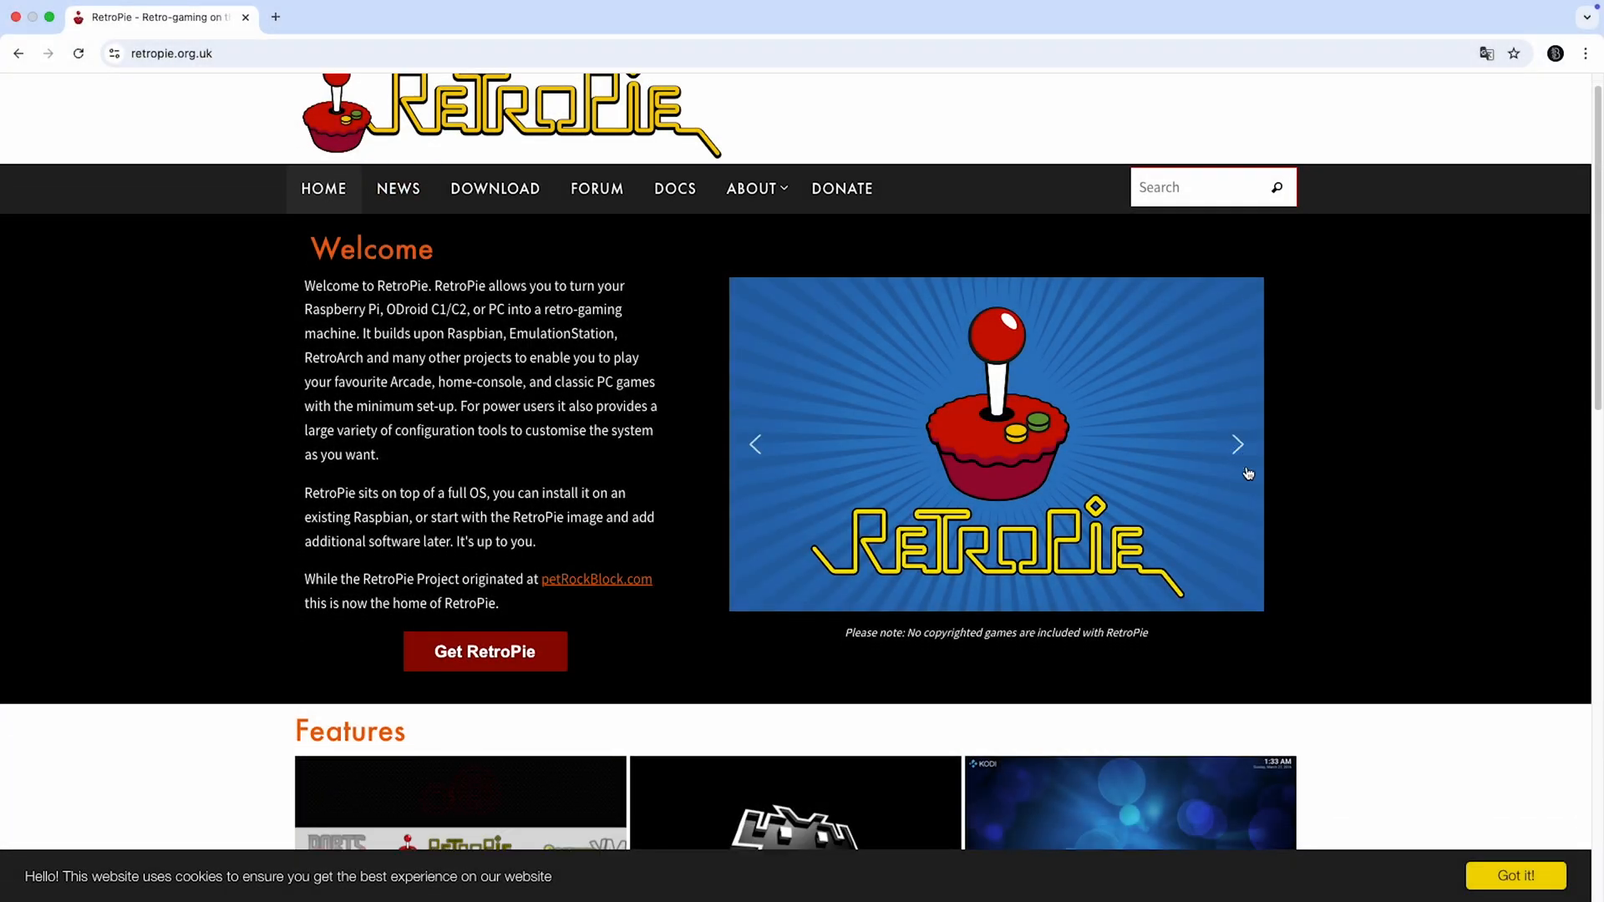
Browse the Recalbox build guide's first step, then return to the Recalbox home page.
scroll(down, 3)
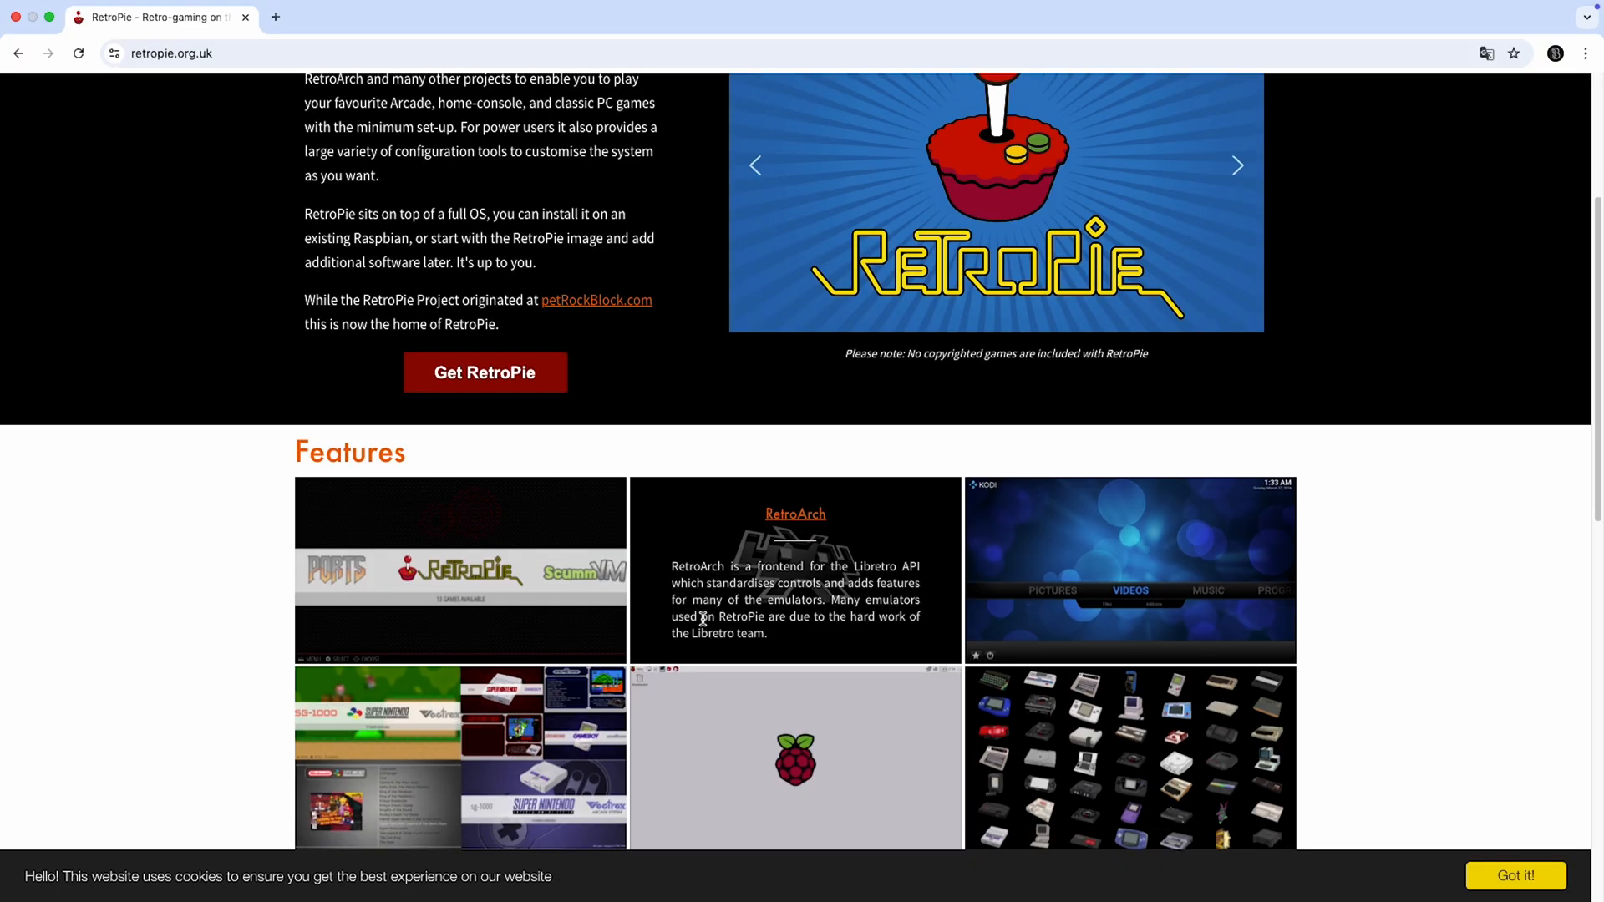
scroll(down, 3)
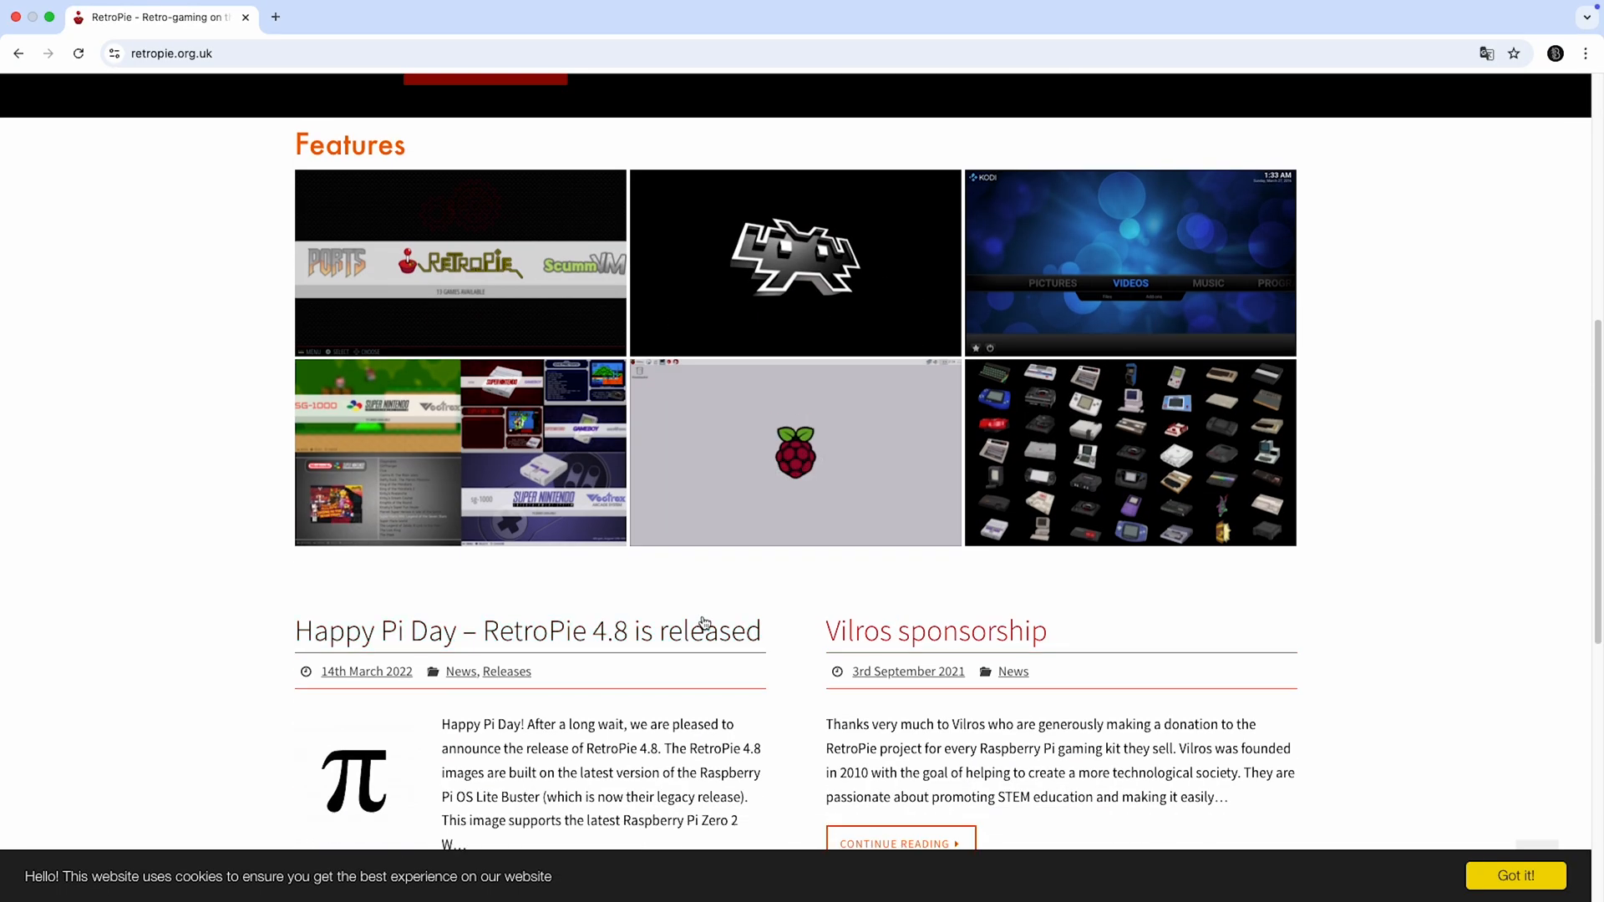
scroll(down, 3)
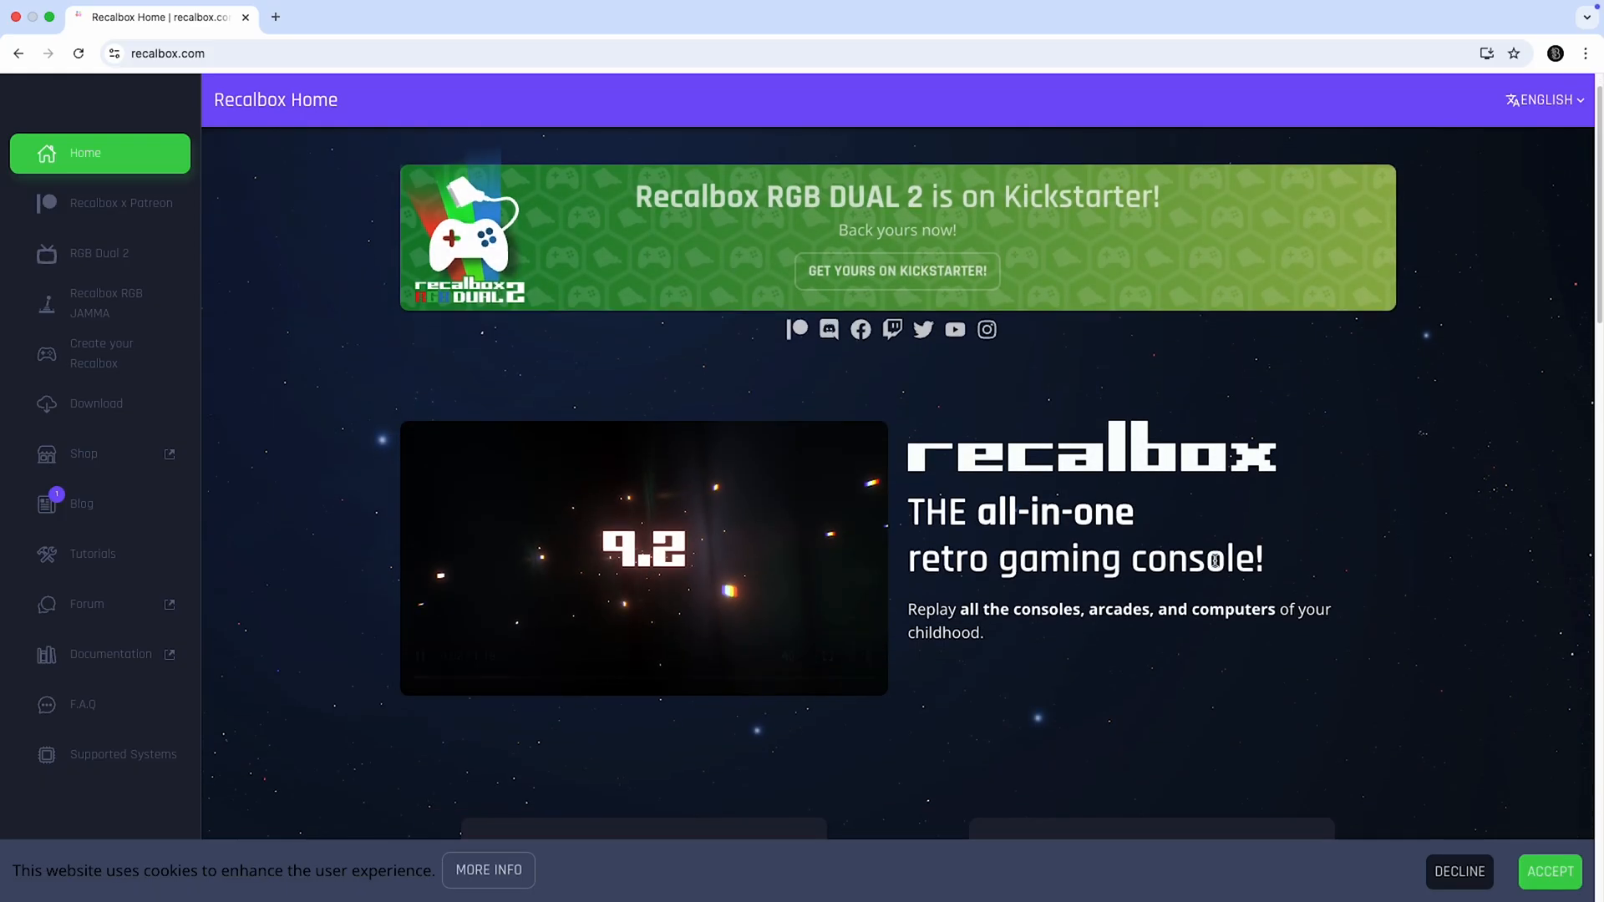
scroll(down, 3)
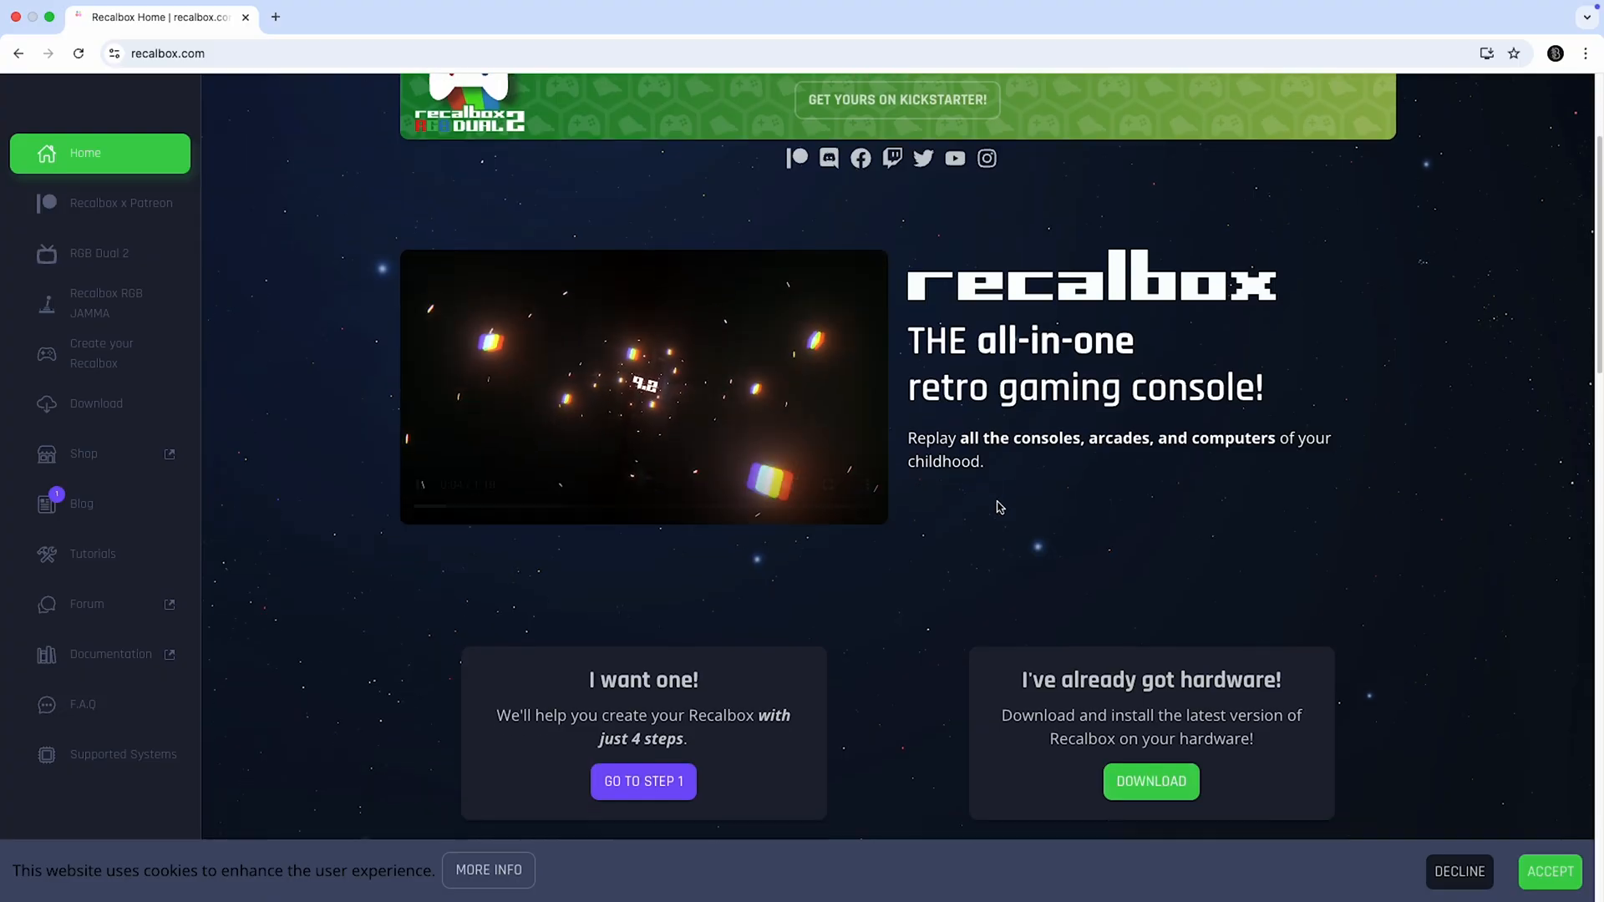
scroll(down, 3)
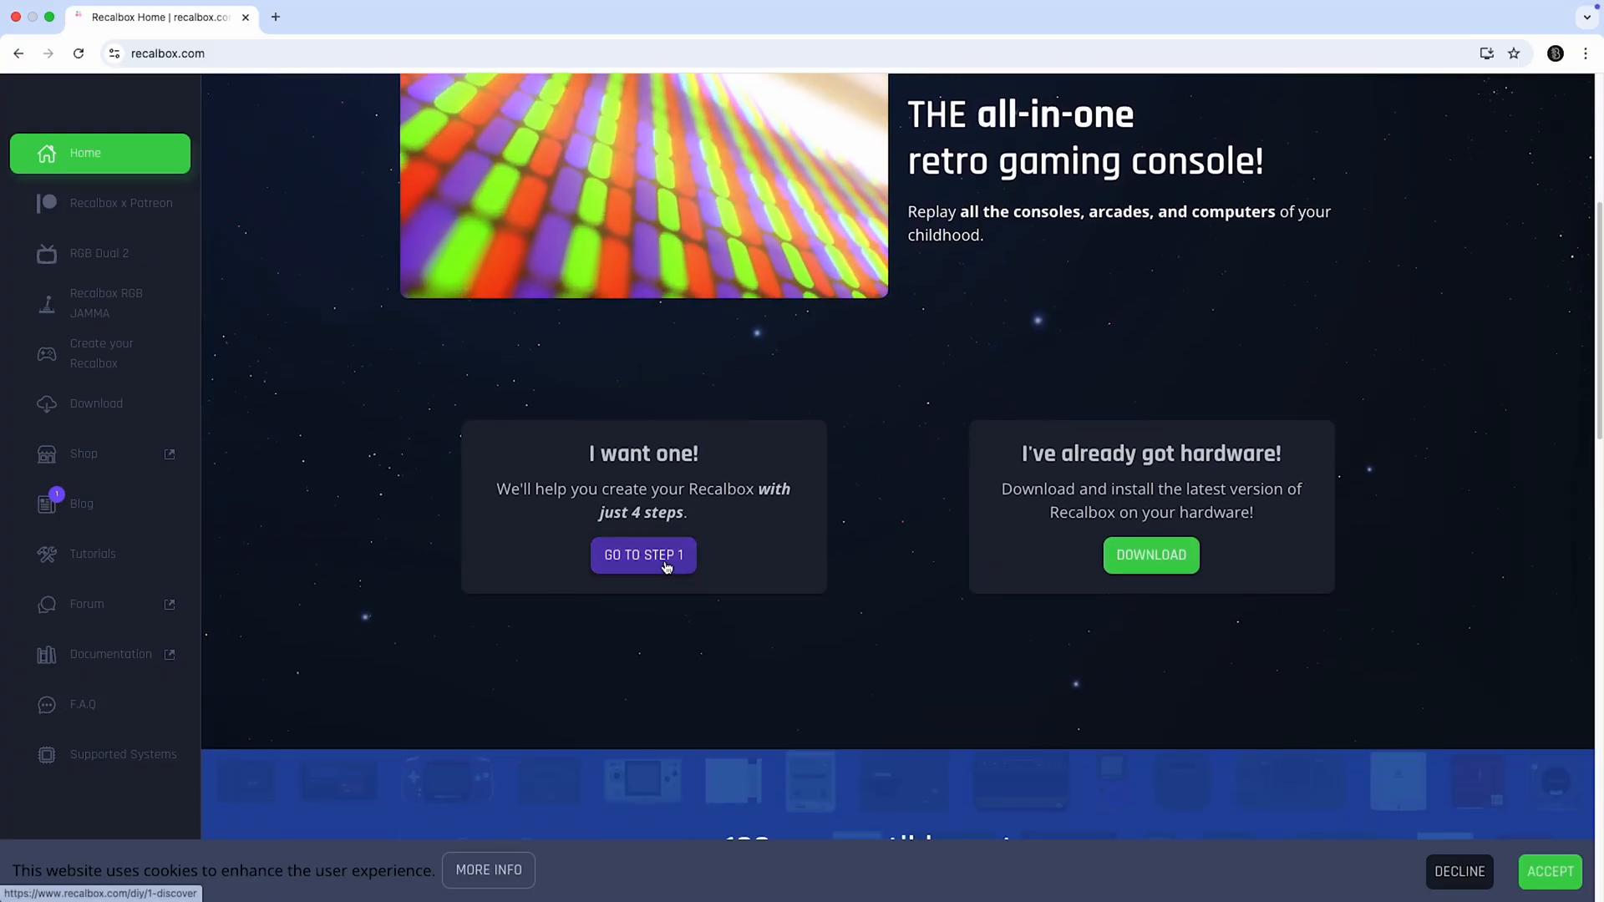
click(642, 554)
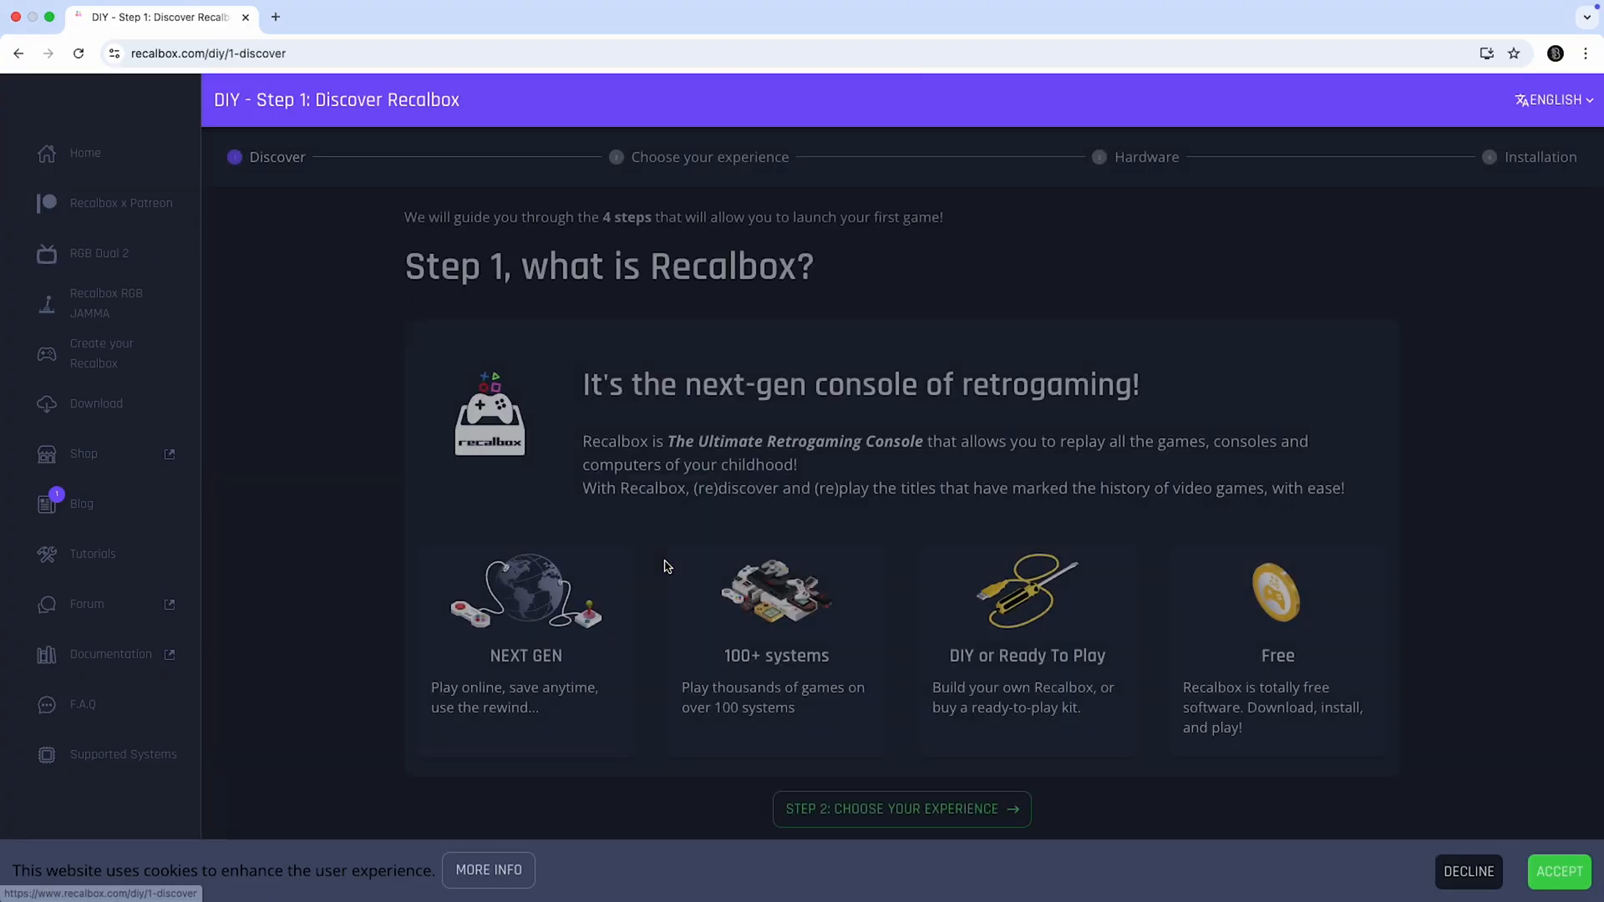
mouse_move(449, 568)
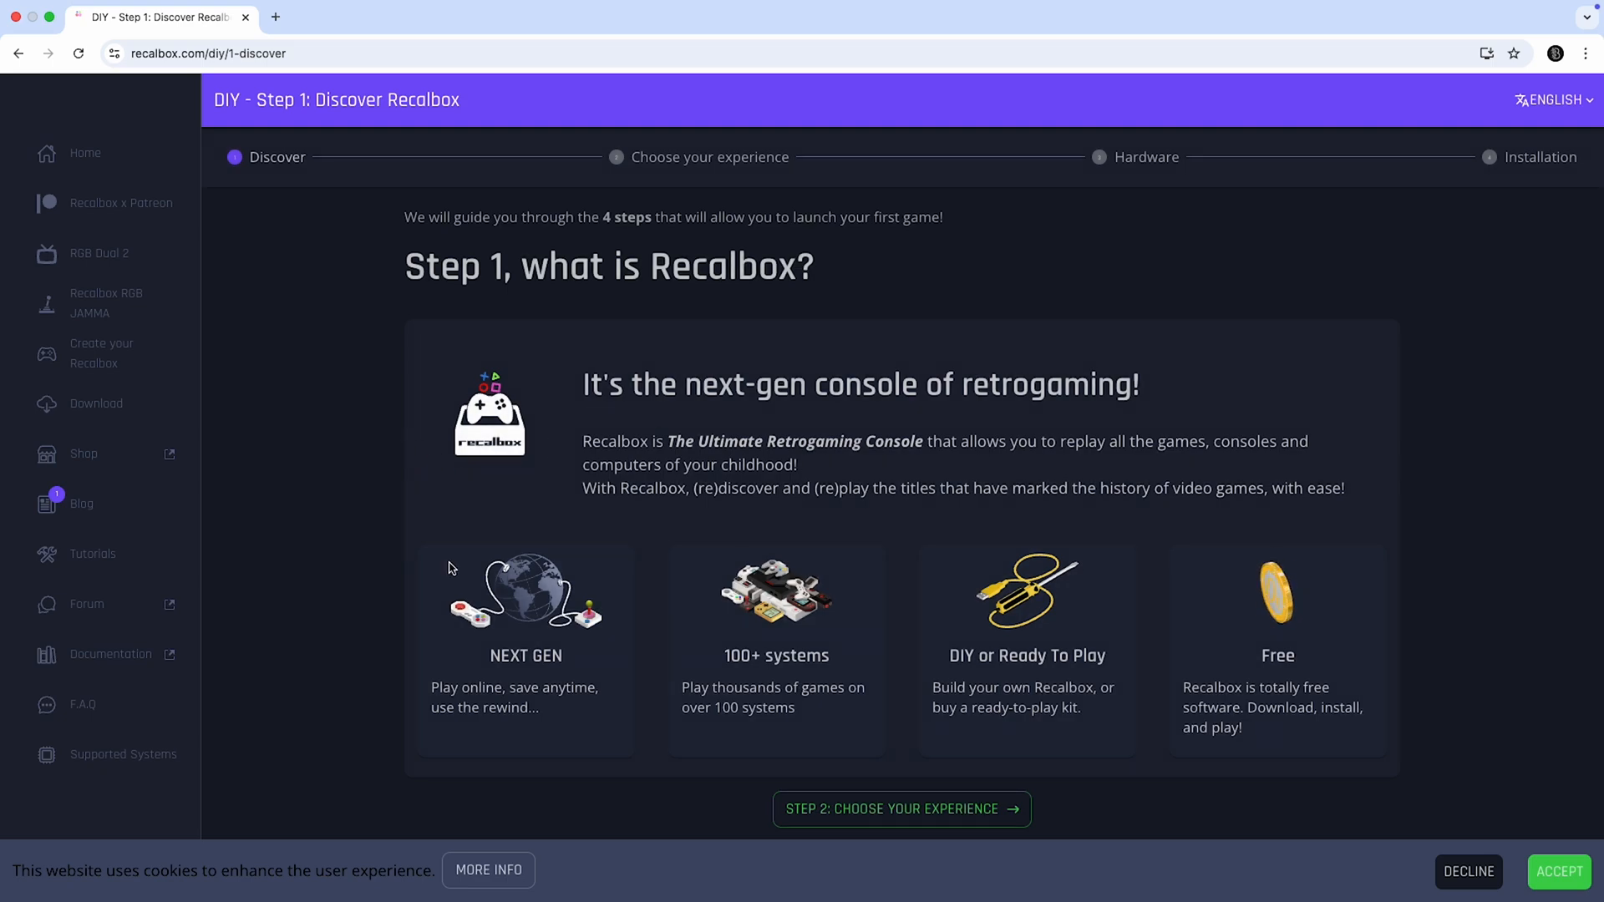
mouse_move(133, 453)
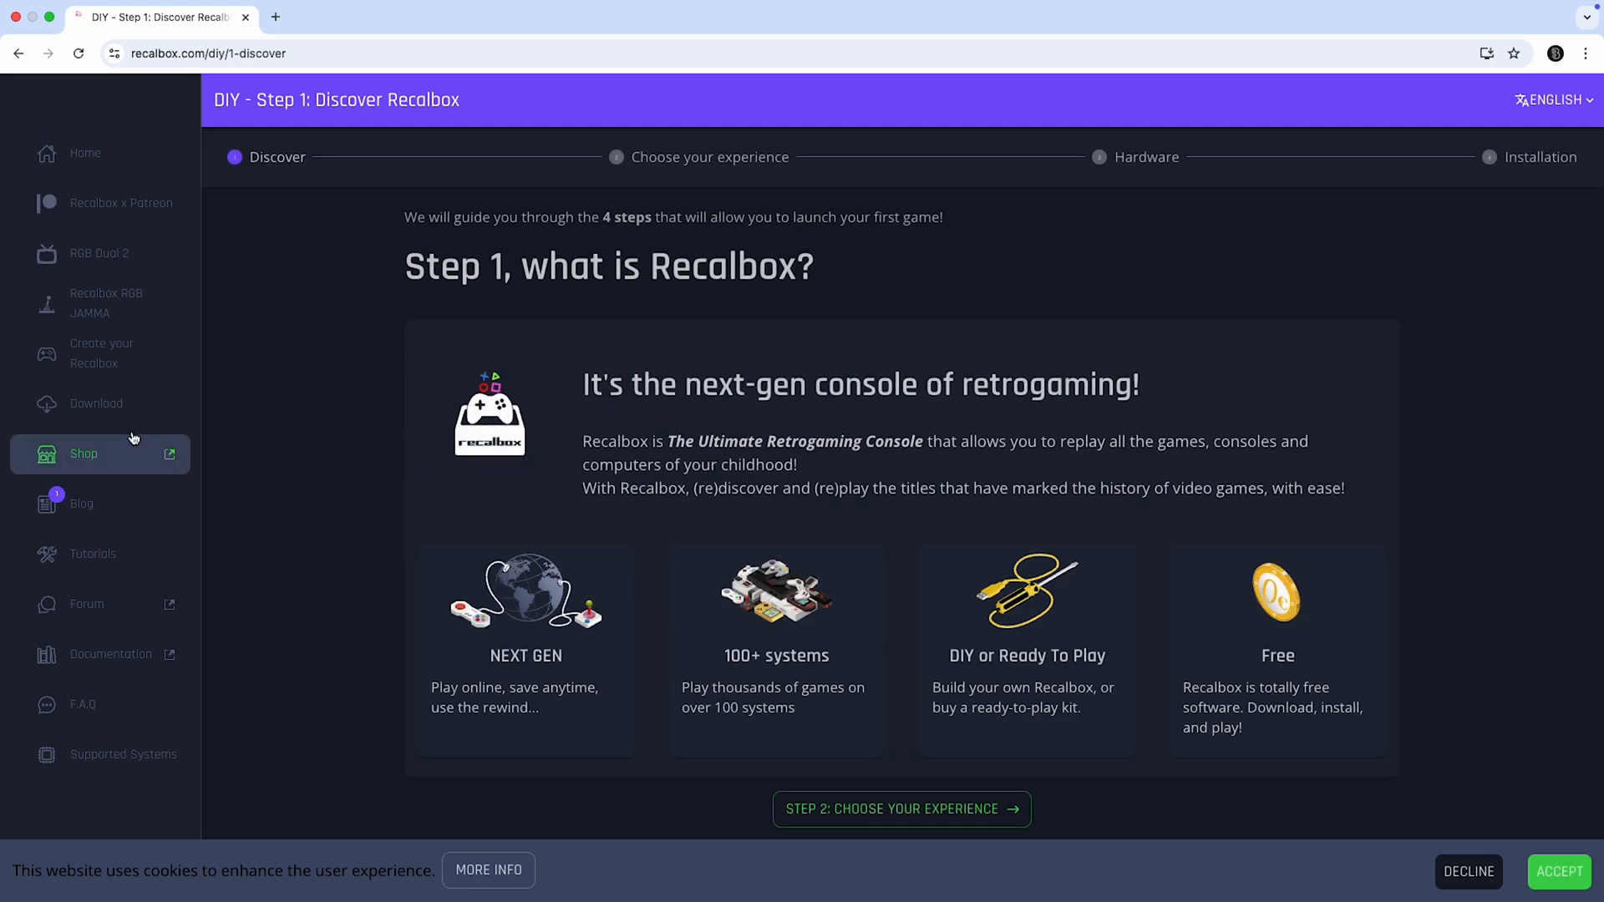
click(84, 152)
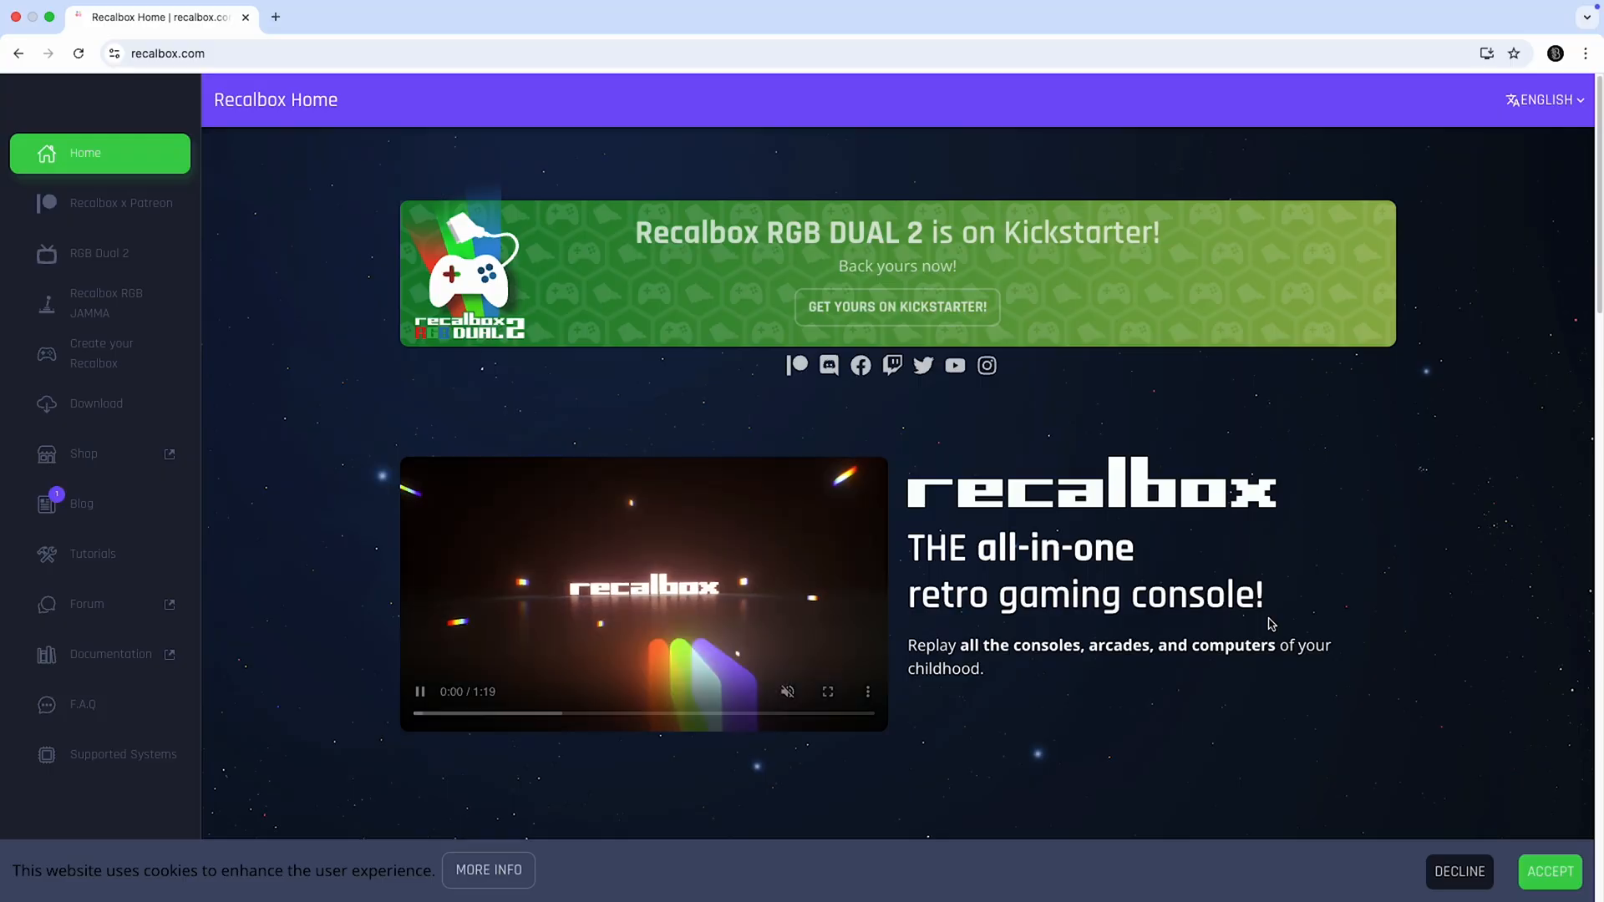
click(1549, 870)
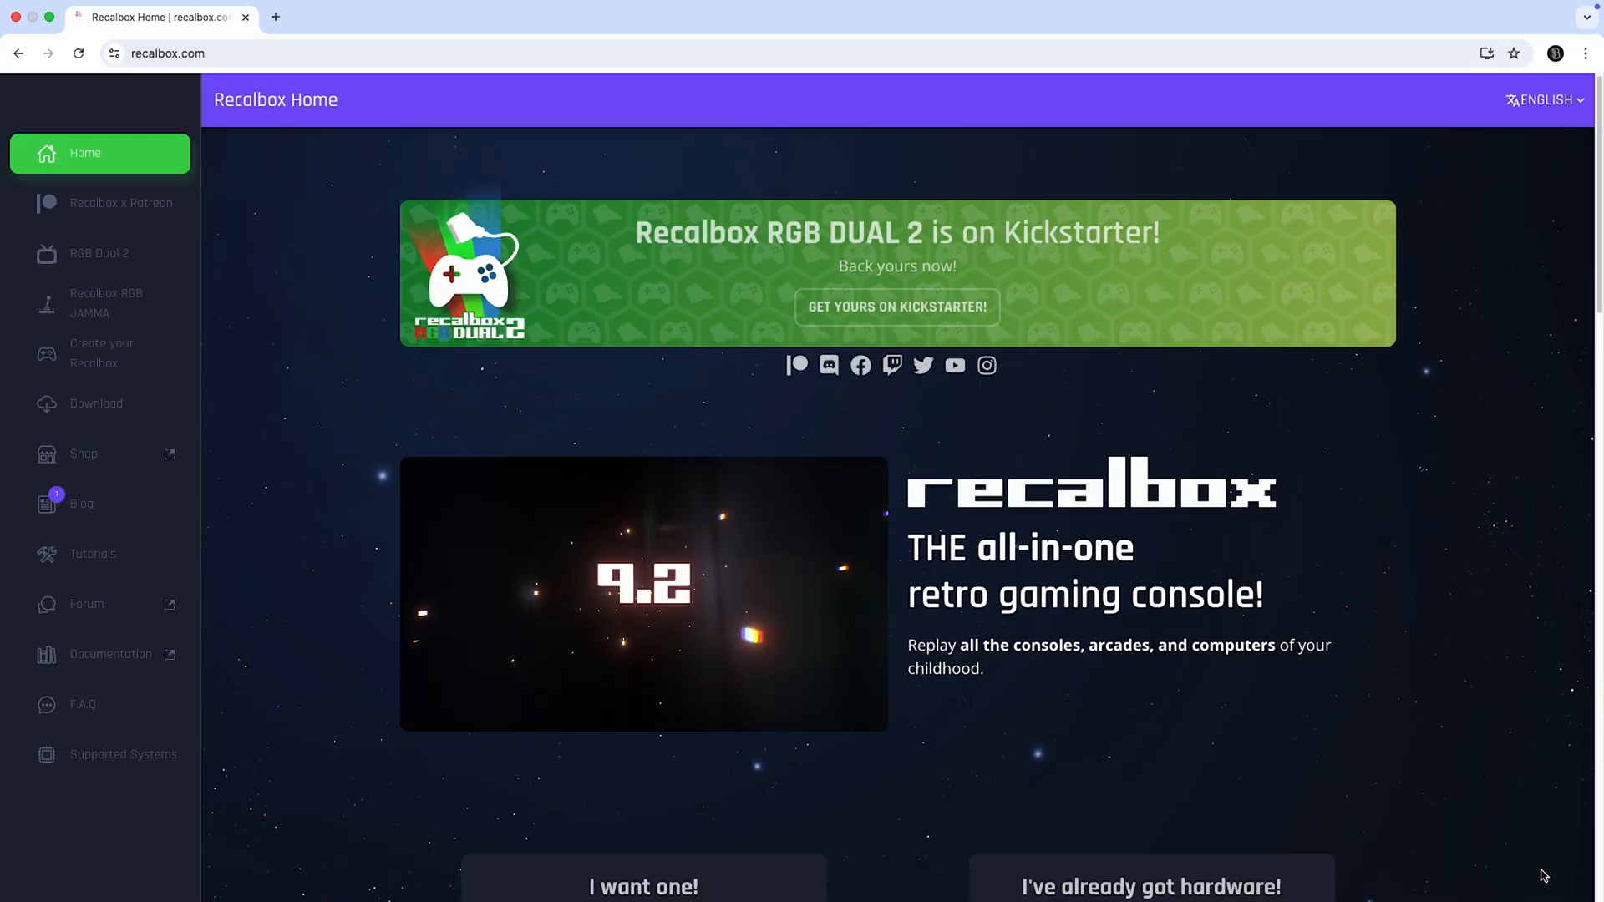
scroll(down, 3)
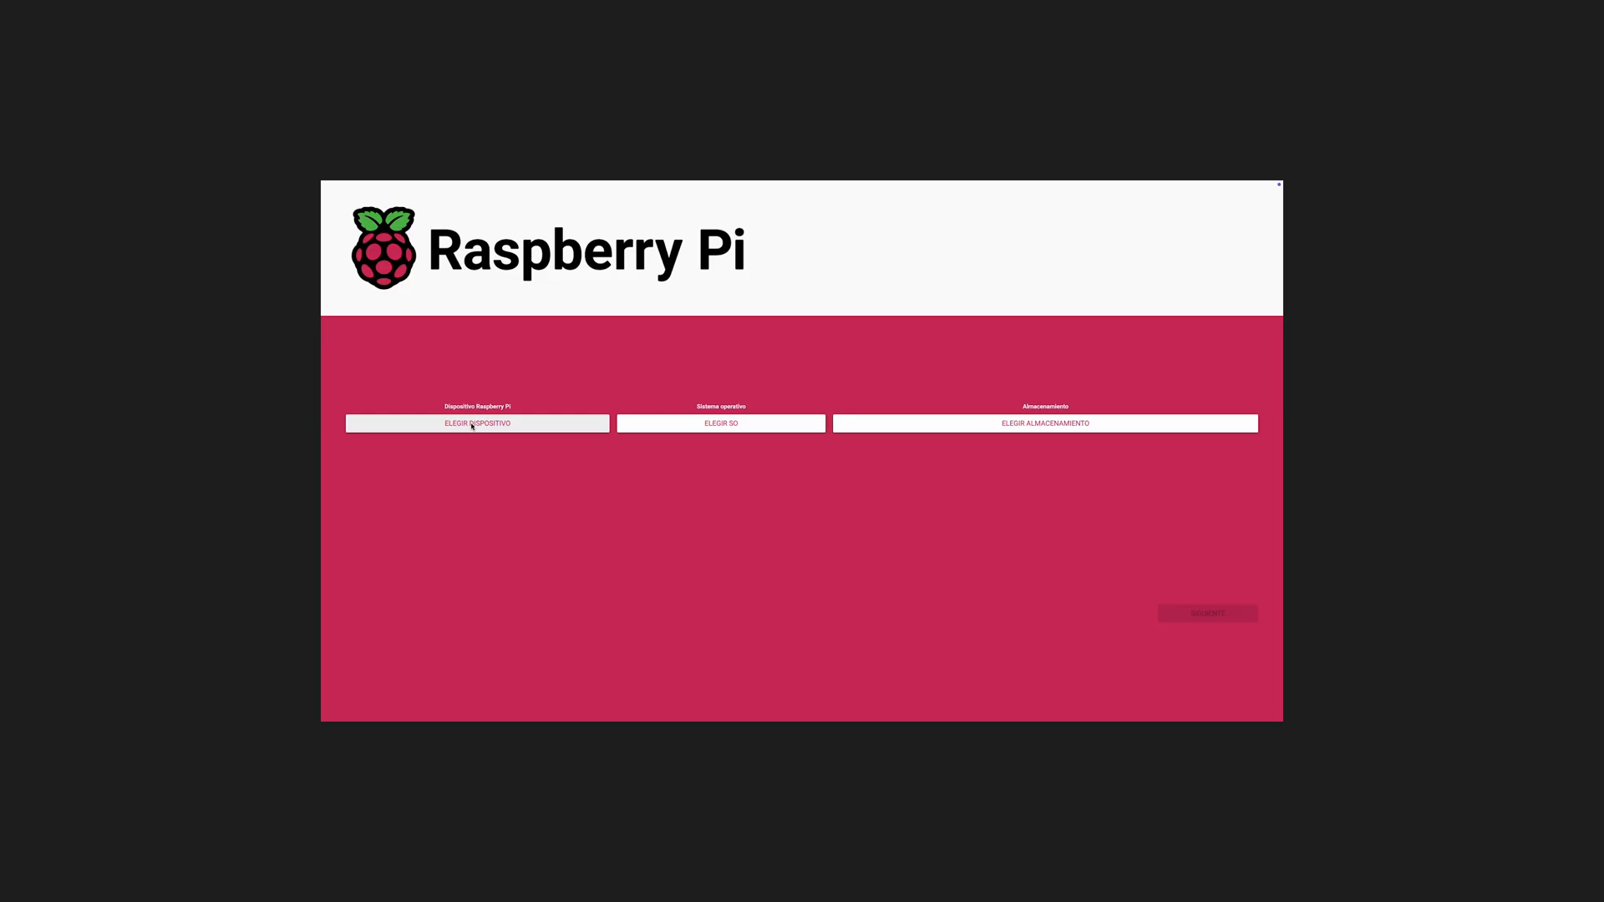
Choose Raspberry Pi 5, Recalbox for Raspberry Pi 5 and the USB SD card, then start writing.
click(477, 424)
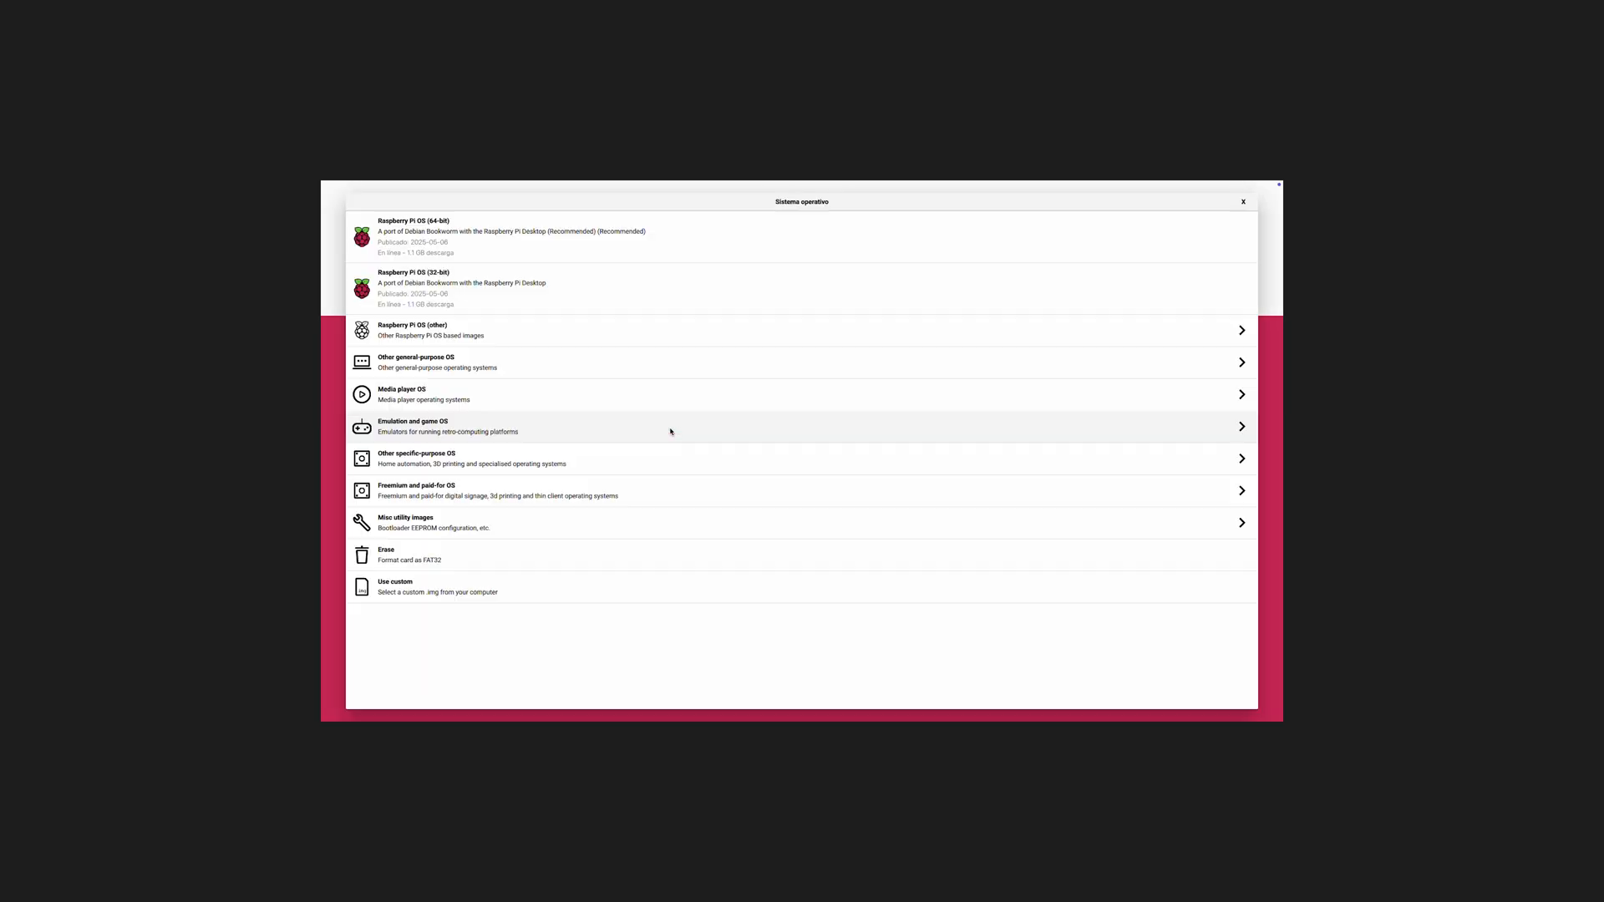
mouse_move(429, 431)
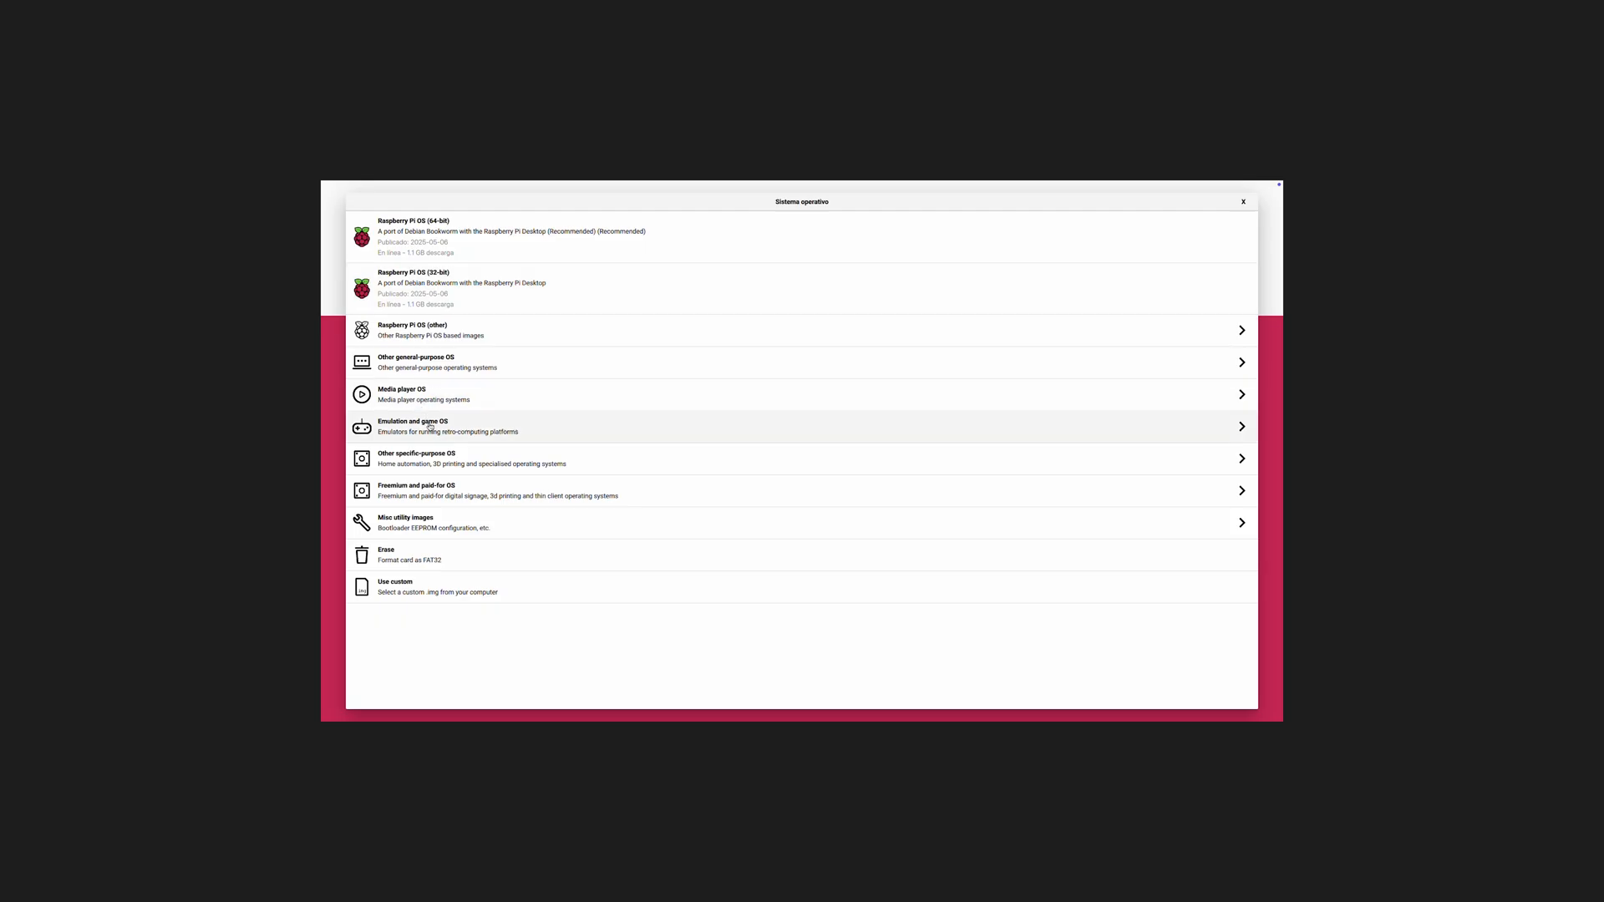
click(705, 422)
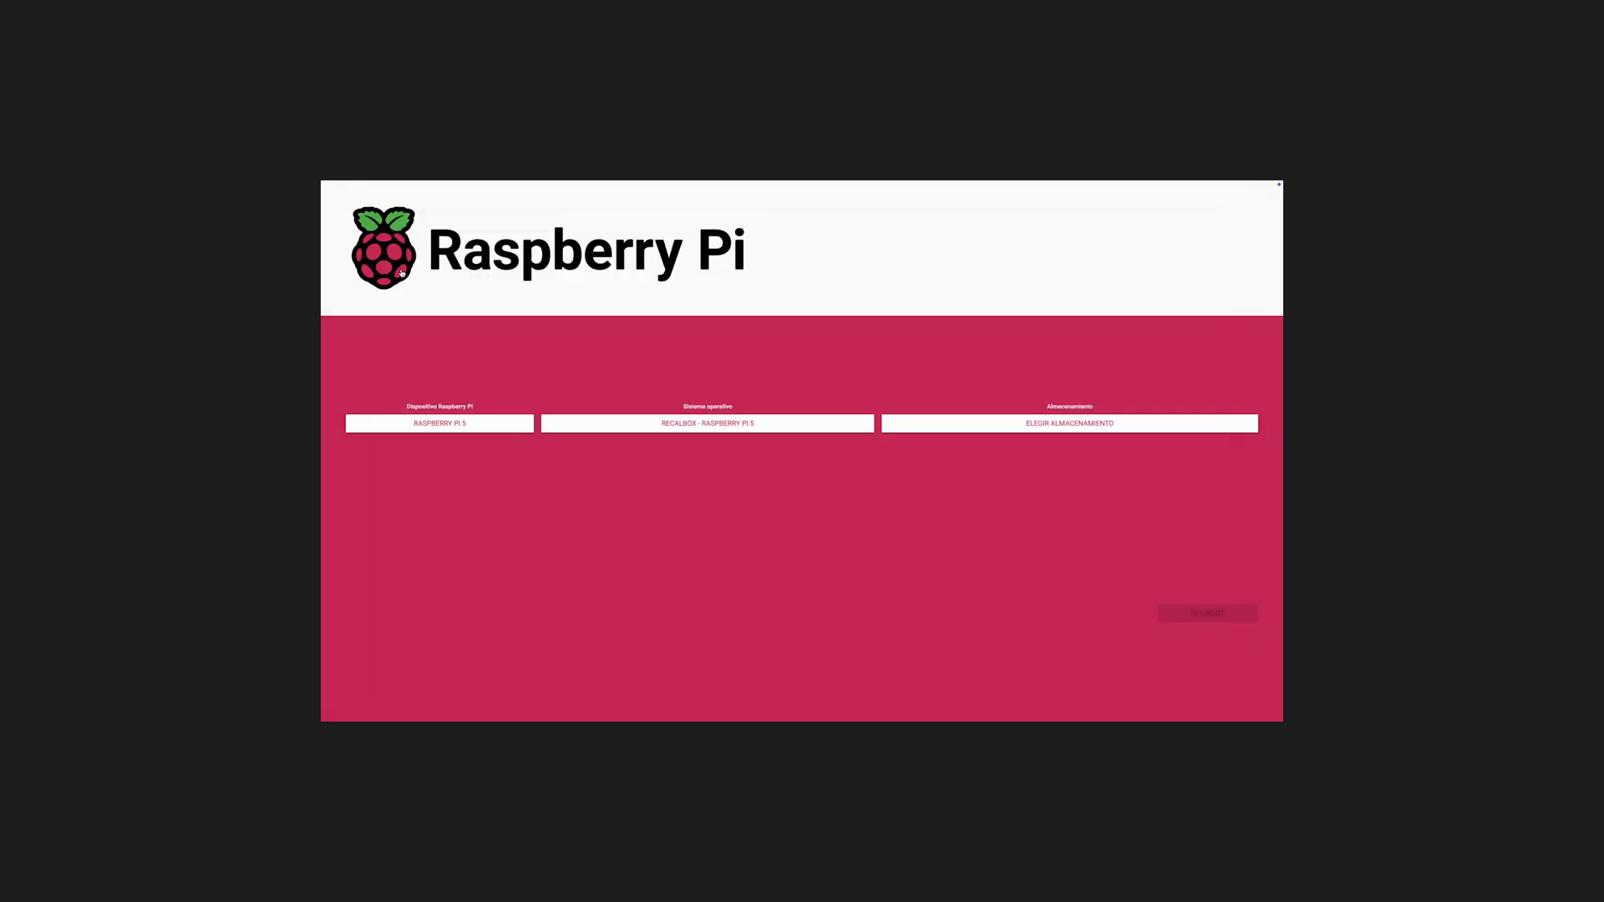
click(1068, 423)
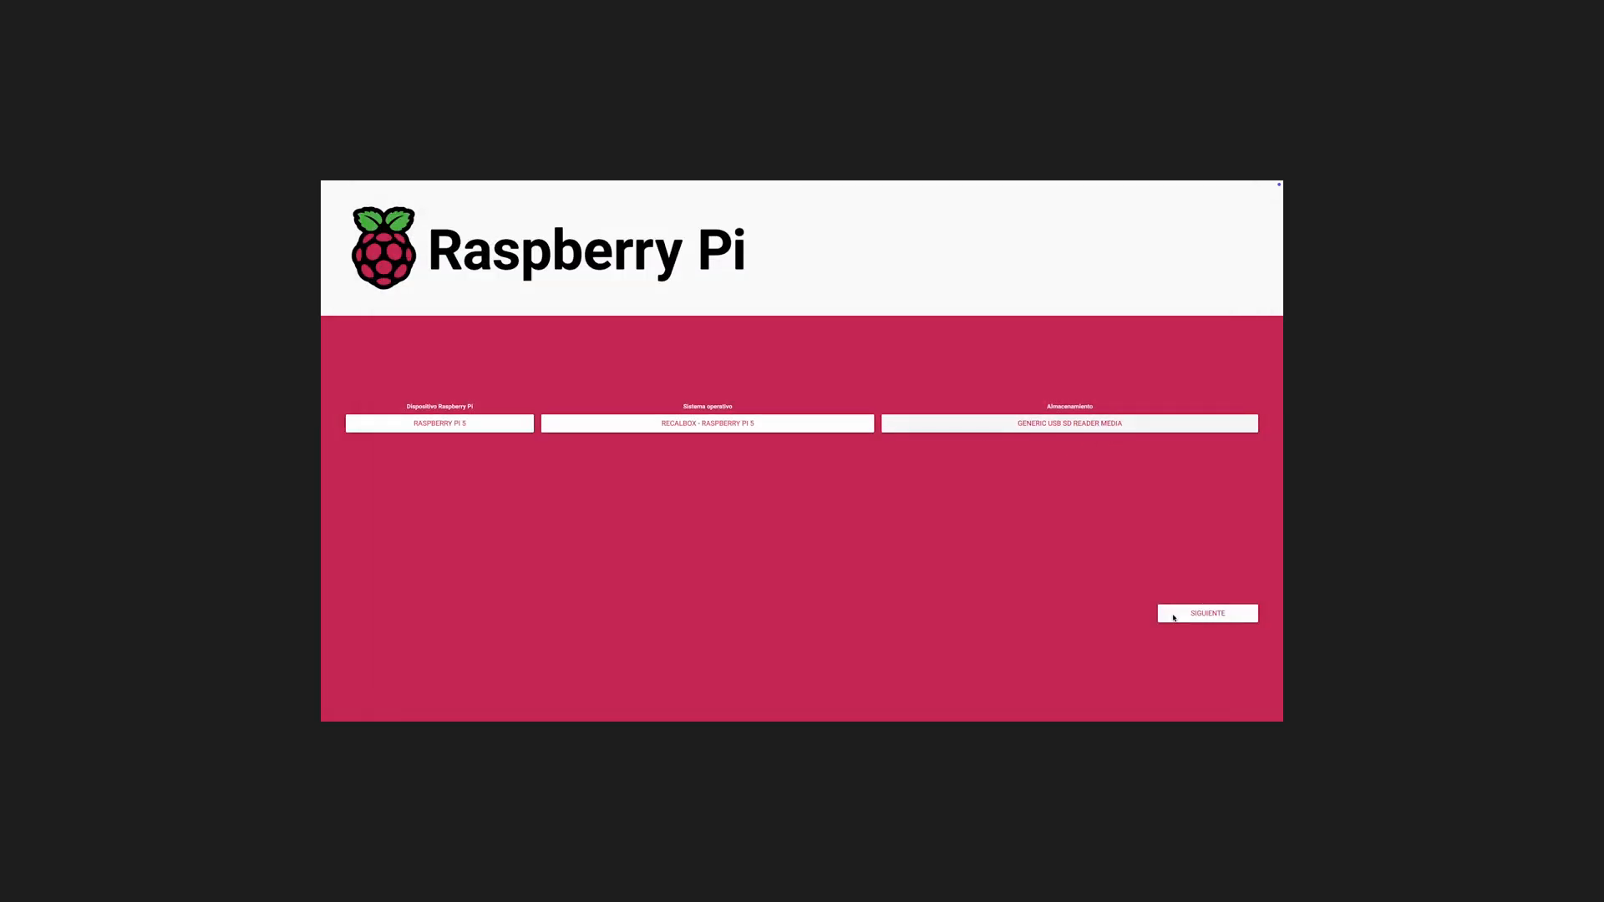
click(1206, 612)
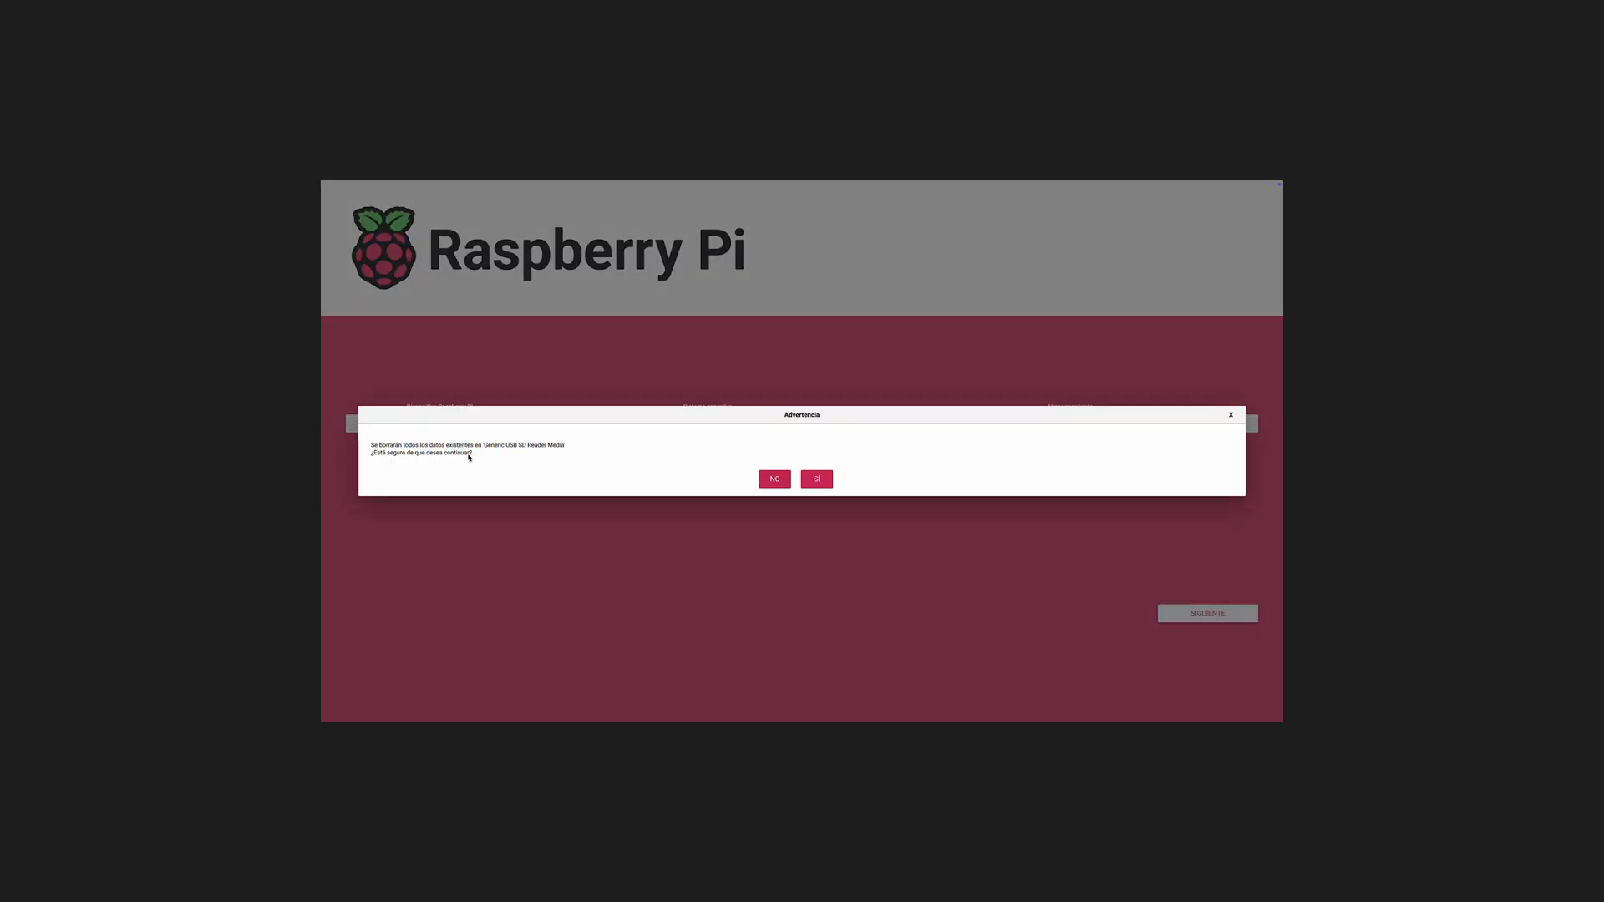
Confirm erasing the card's data so the image is written and the main screen returns.
click(815, 479)
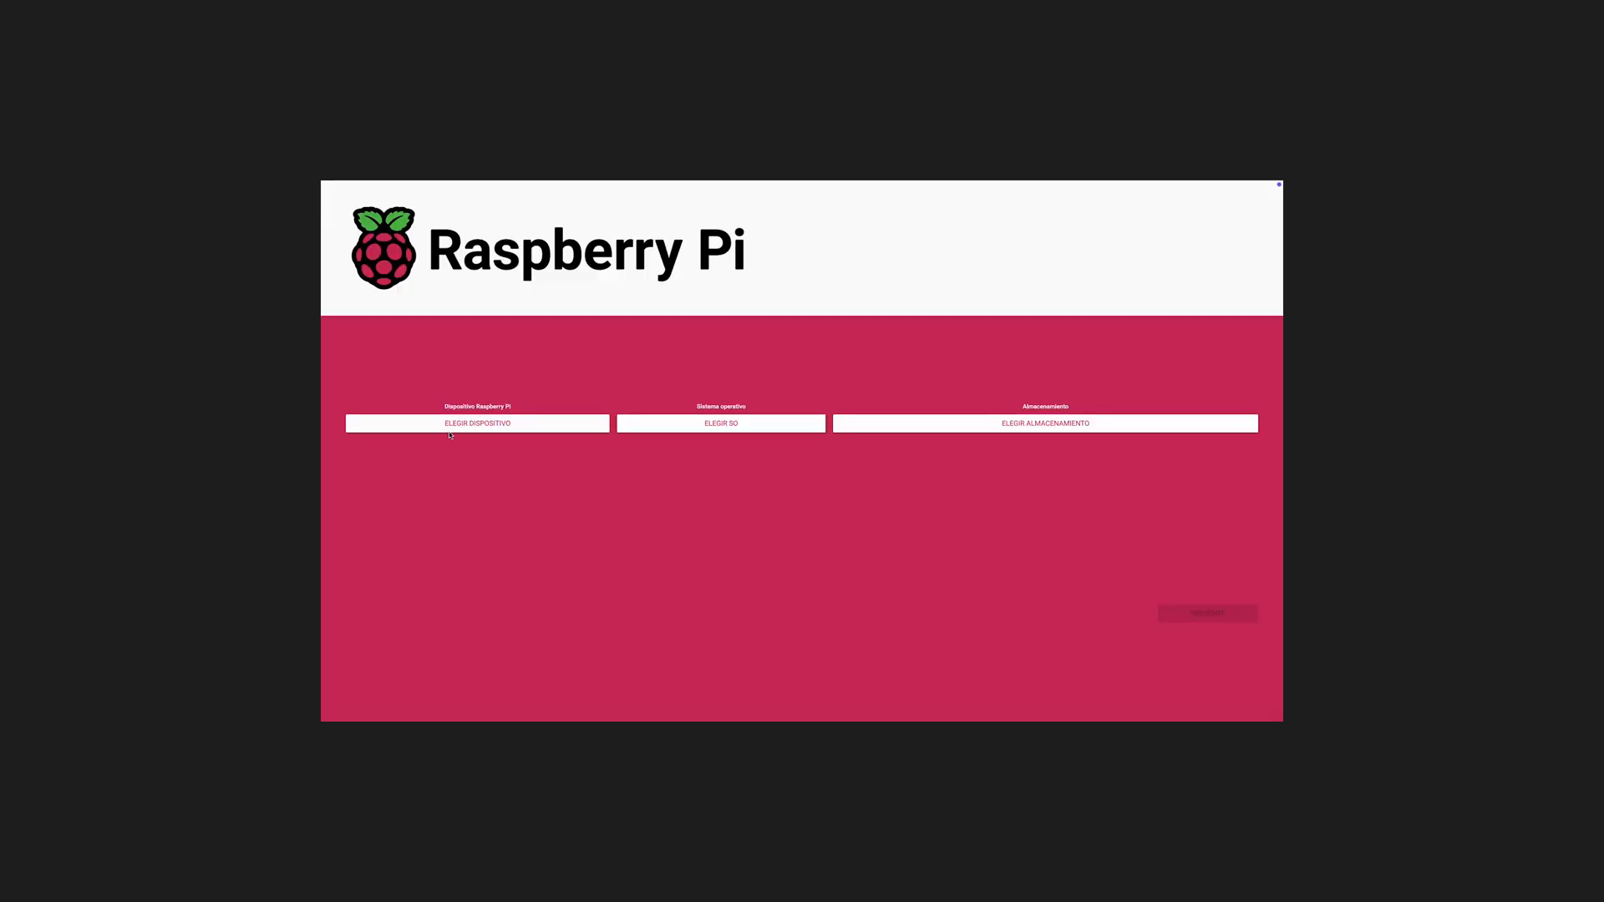
Exit Raspberry Pi Imager now that flashing is finished.
click(475, 423)
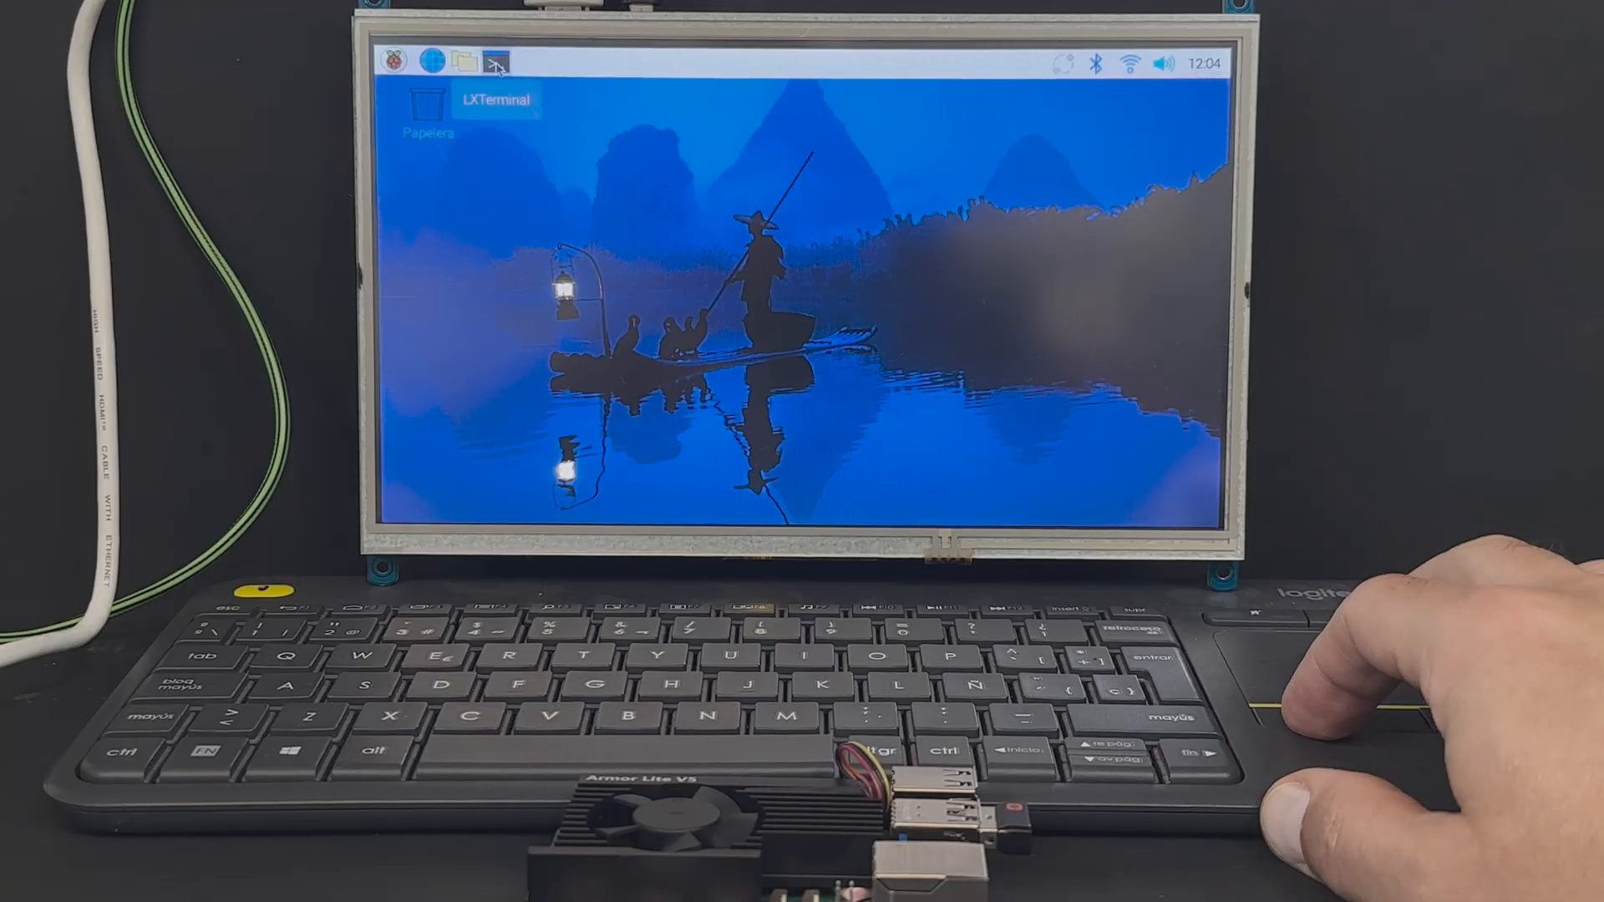
Run 'sudo apt update' in a new terminal to refresh the package lists.
click(494, 62)
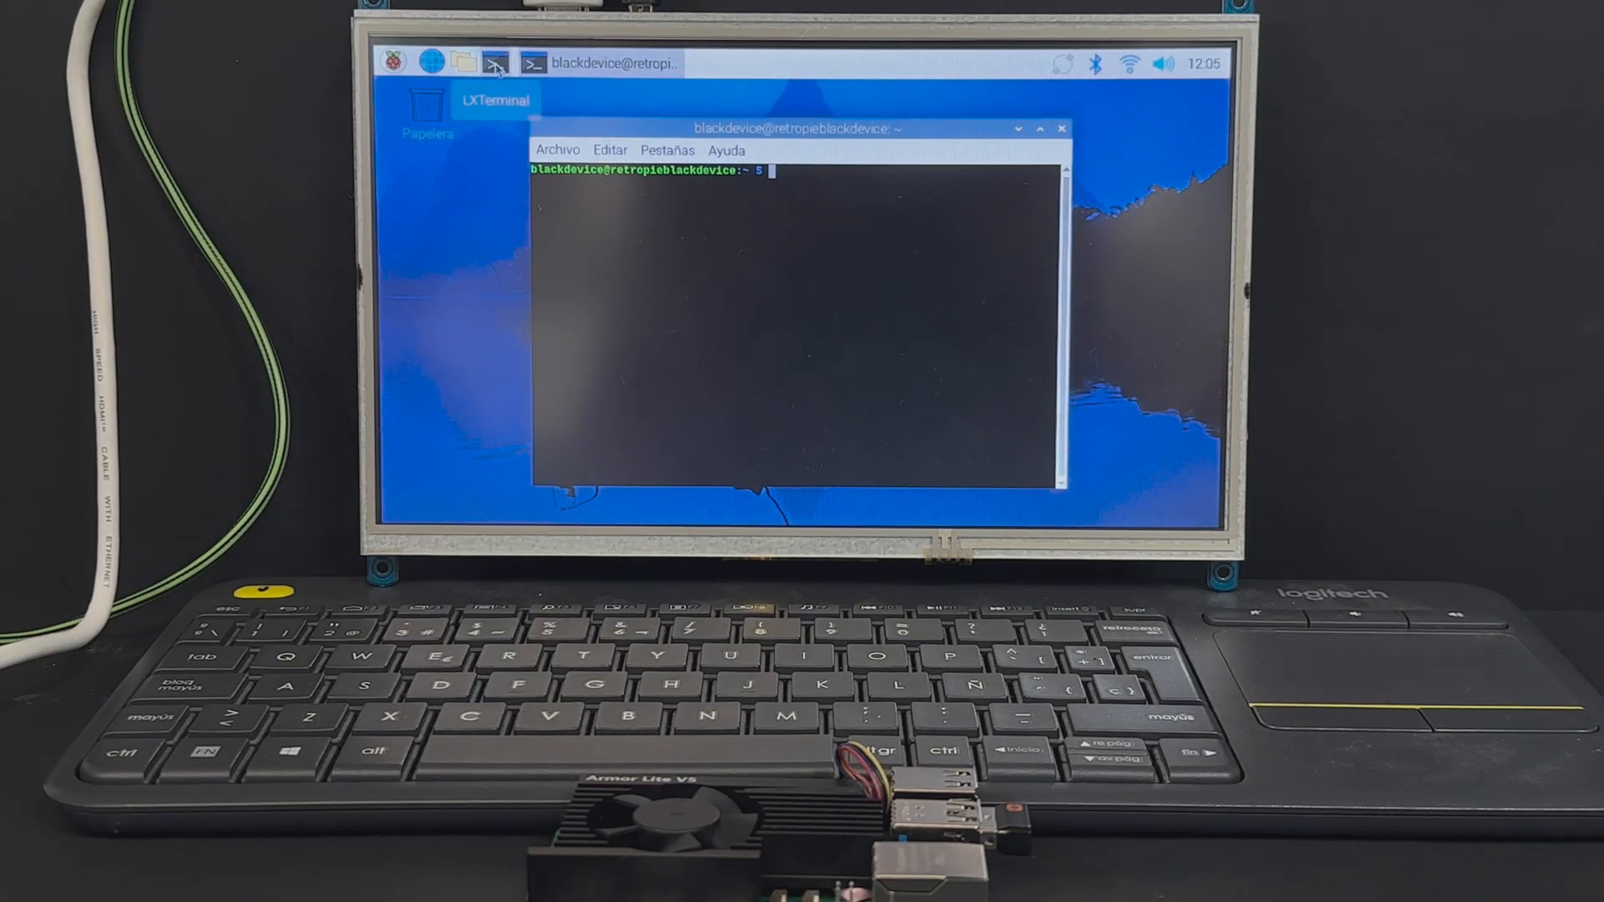
text(sudo apt)
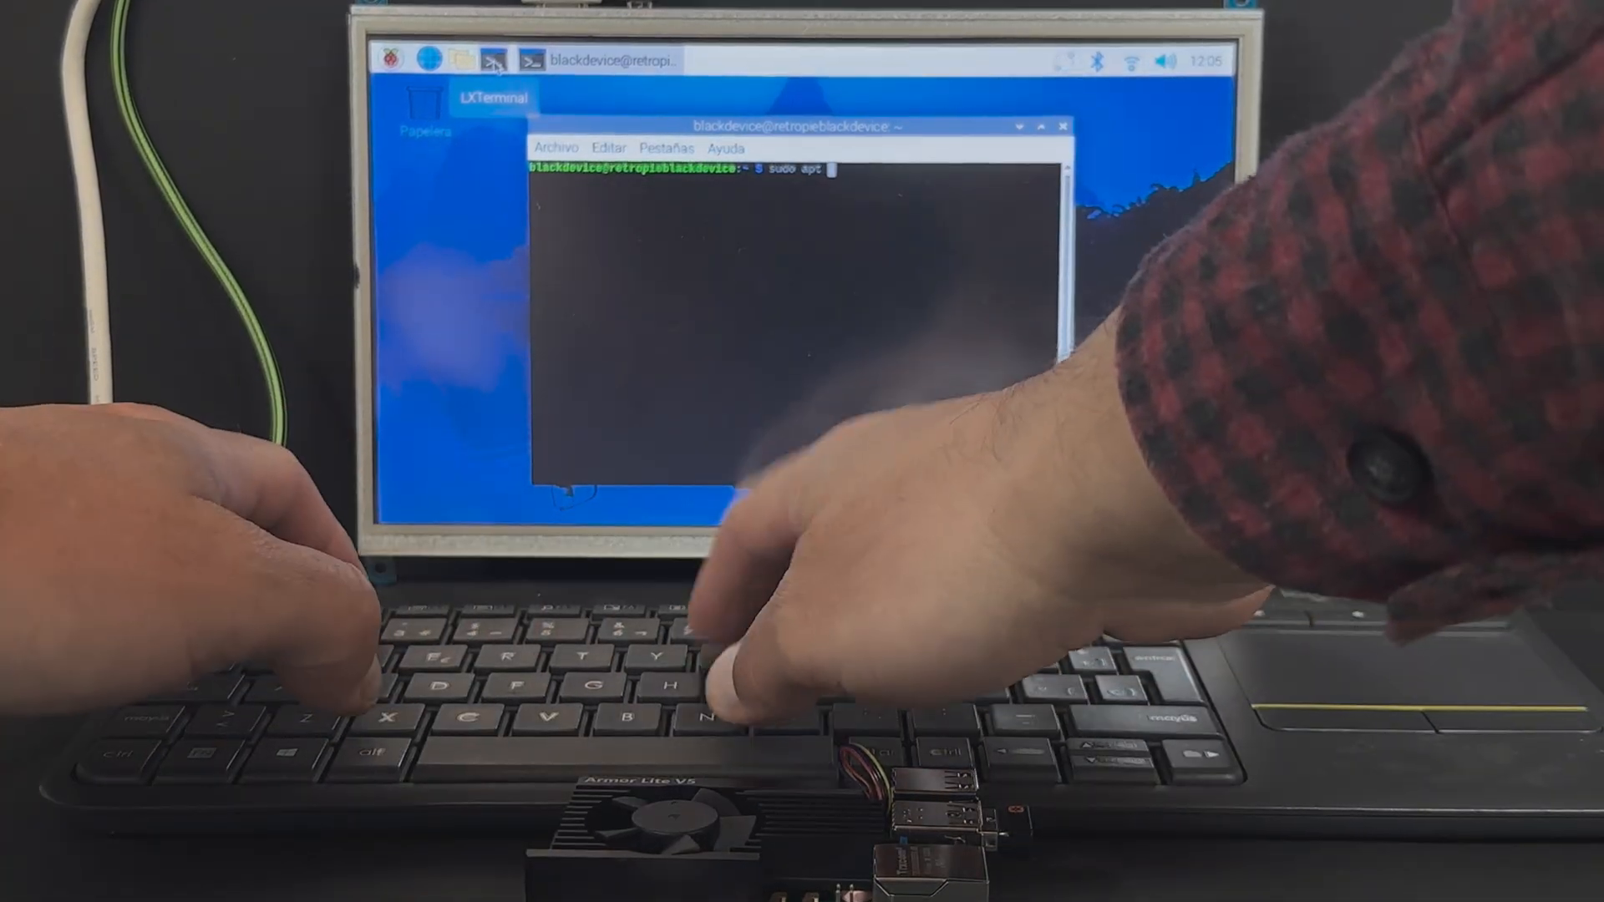
text(update)
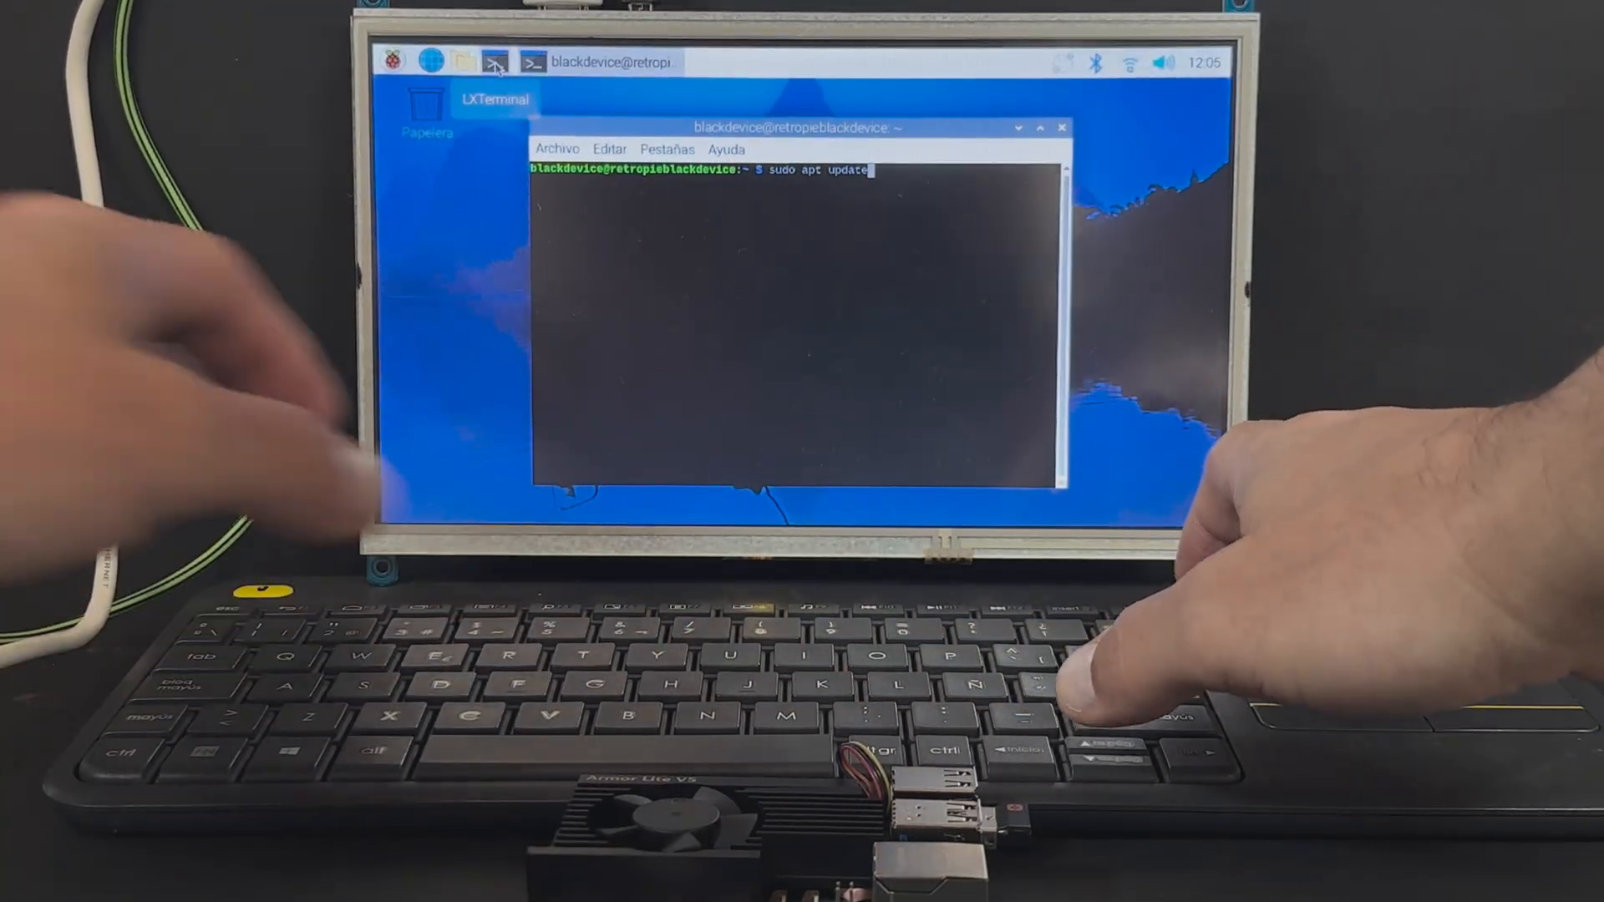
key(Return)
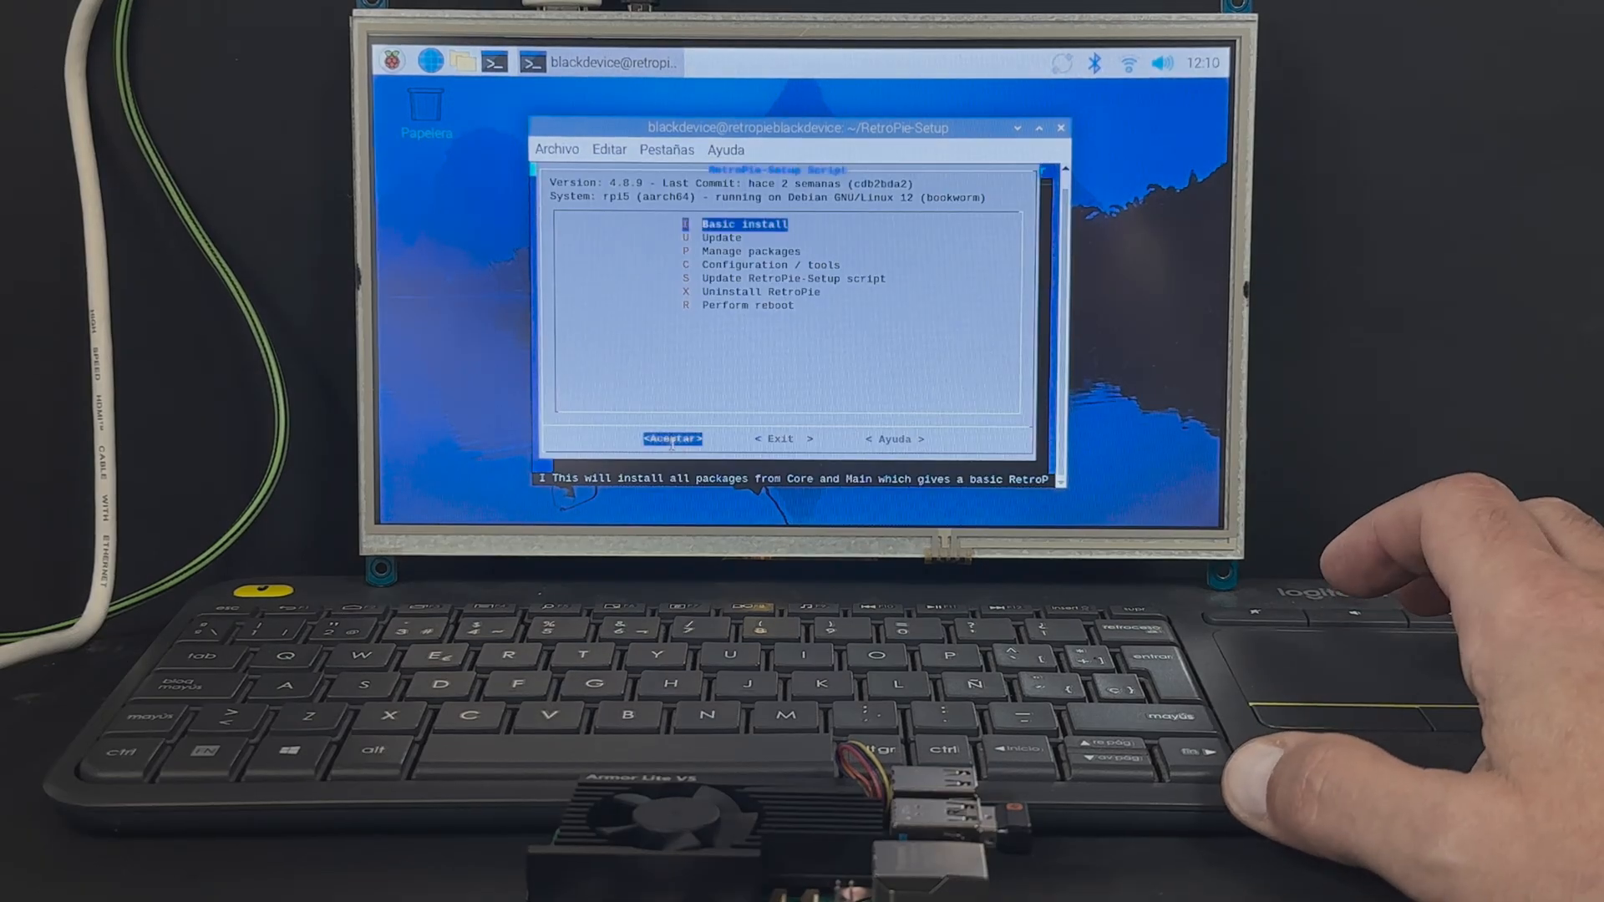
Run Basic install, then in Configuration / tools select the autostart option.
click(671, 438)
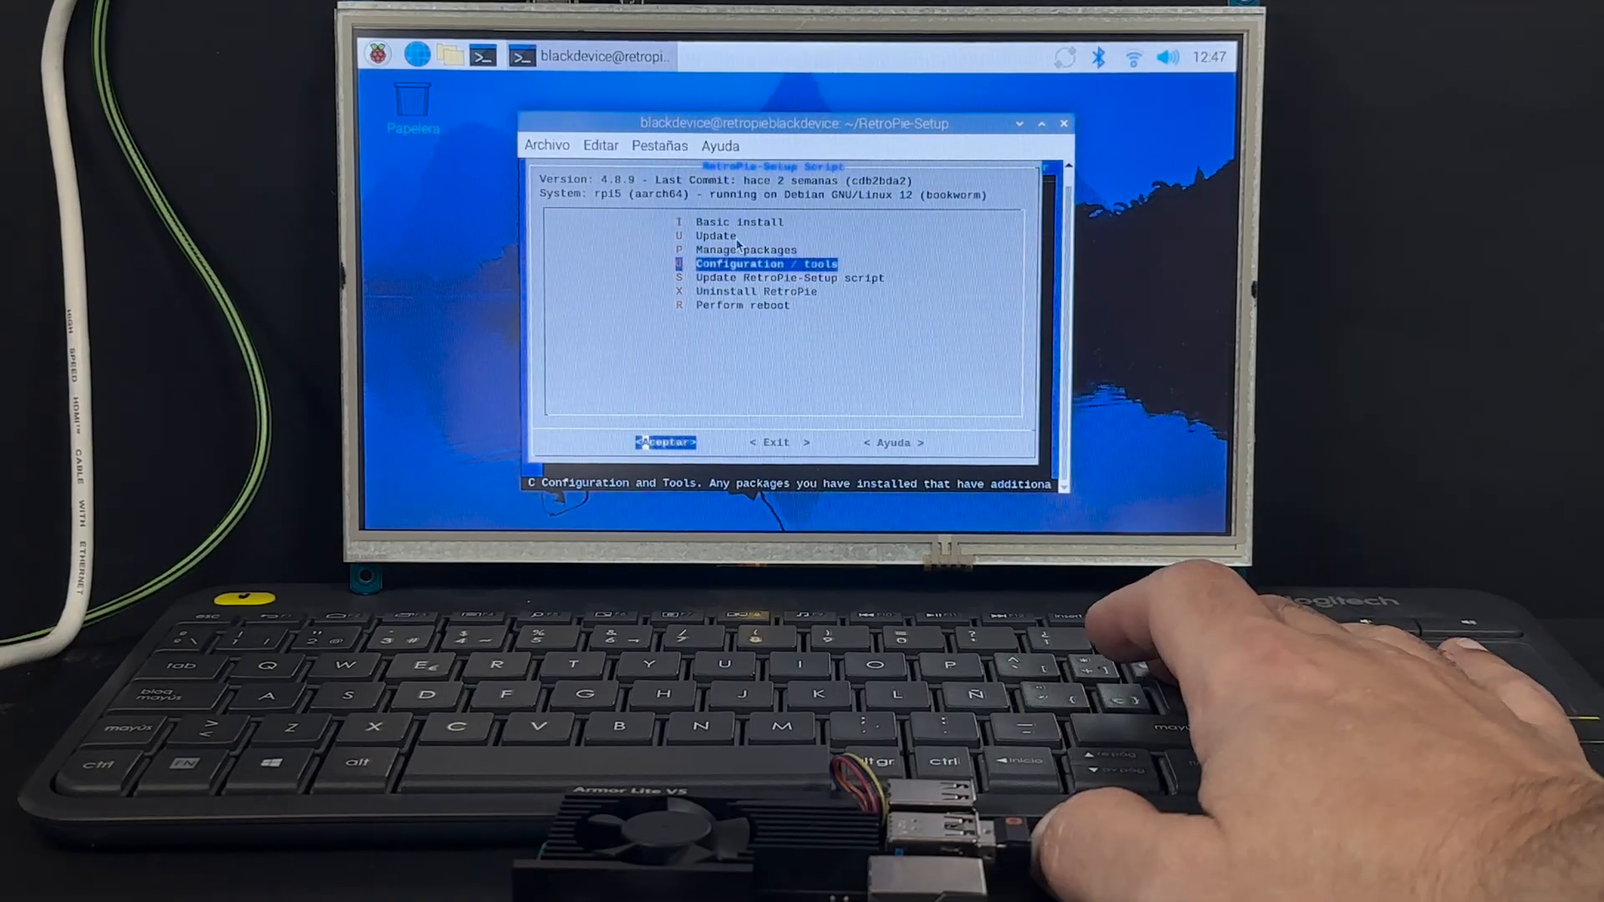
click(665, 442)
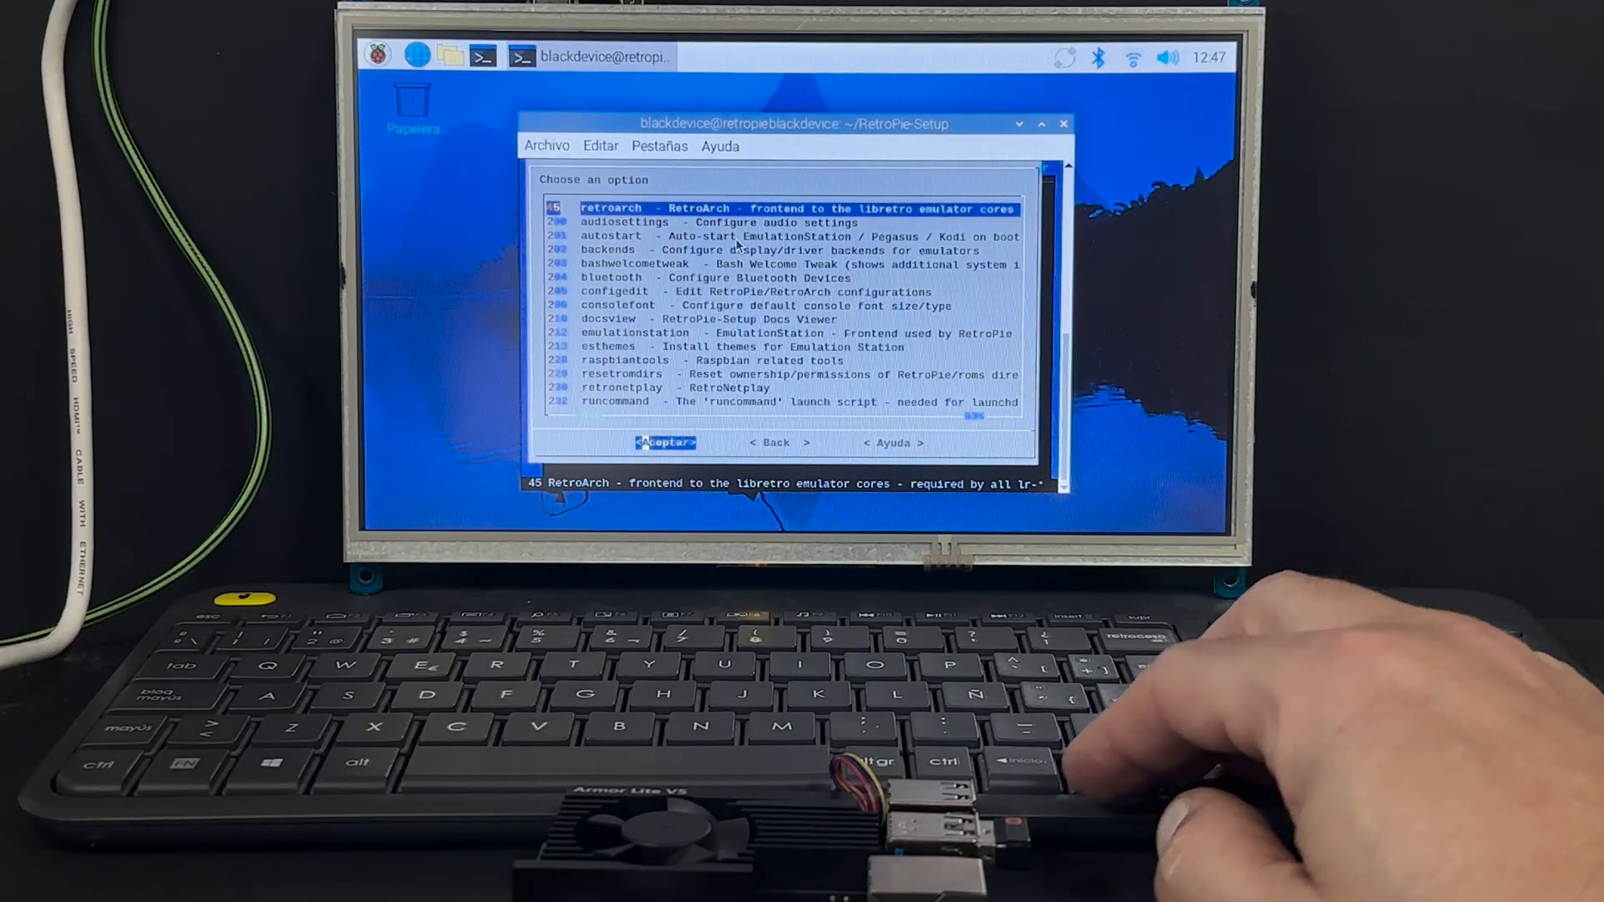
key(Down)
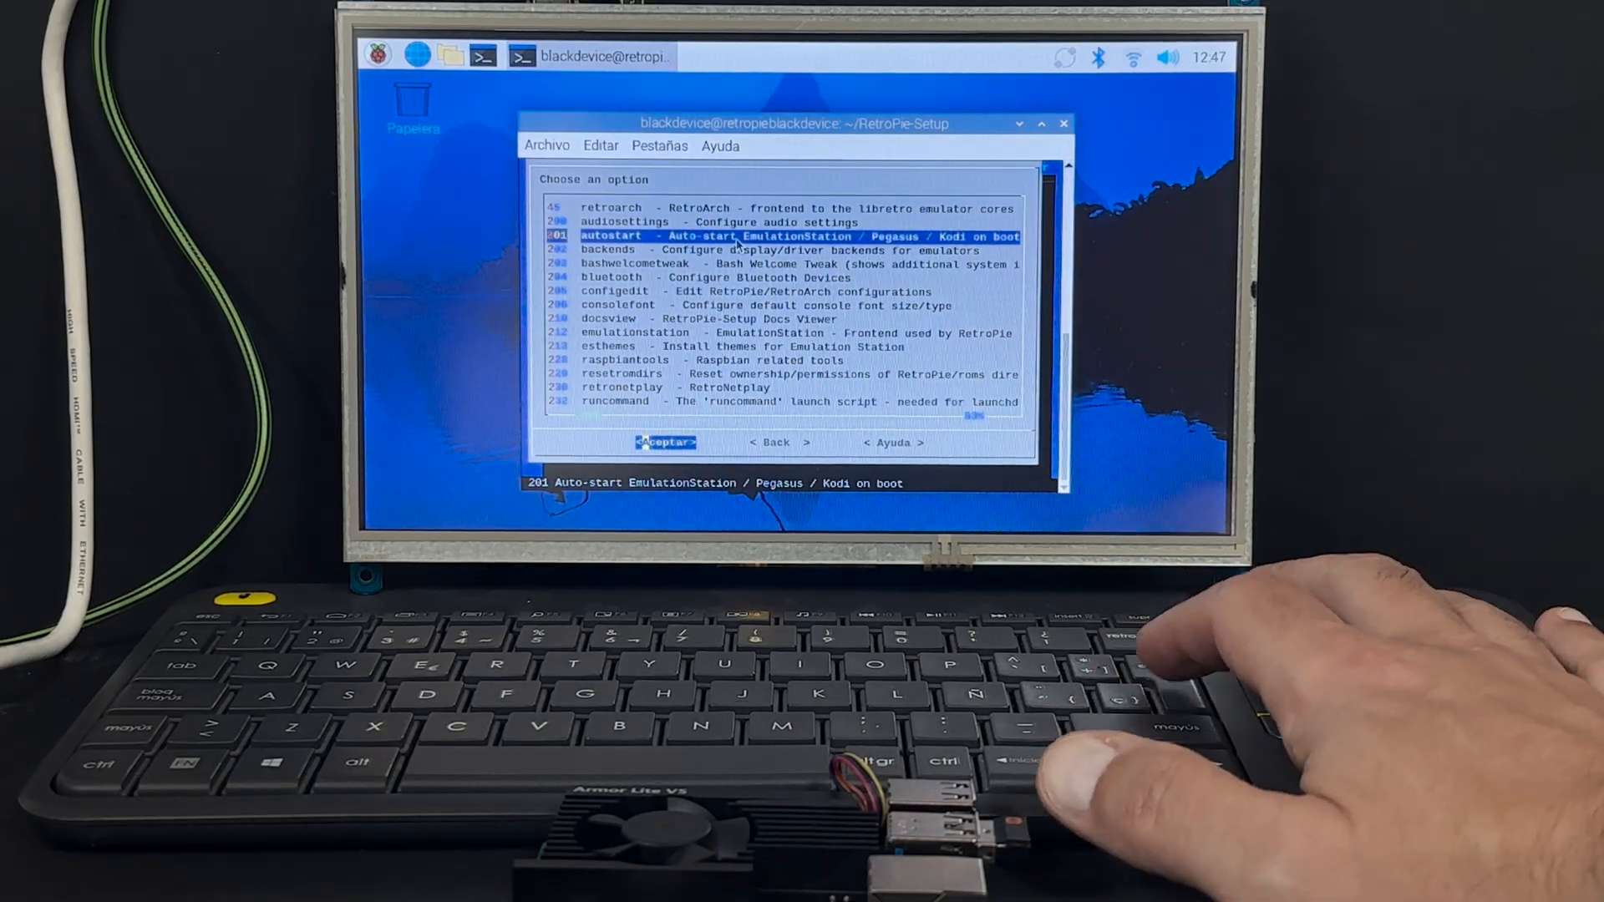
click(666, 442)
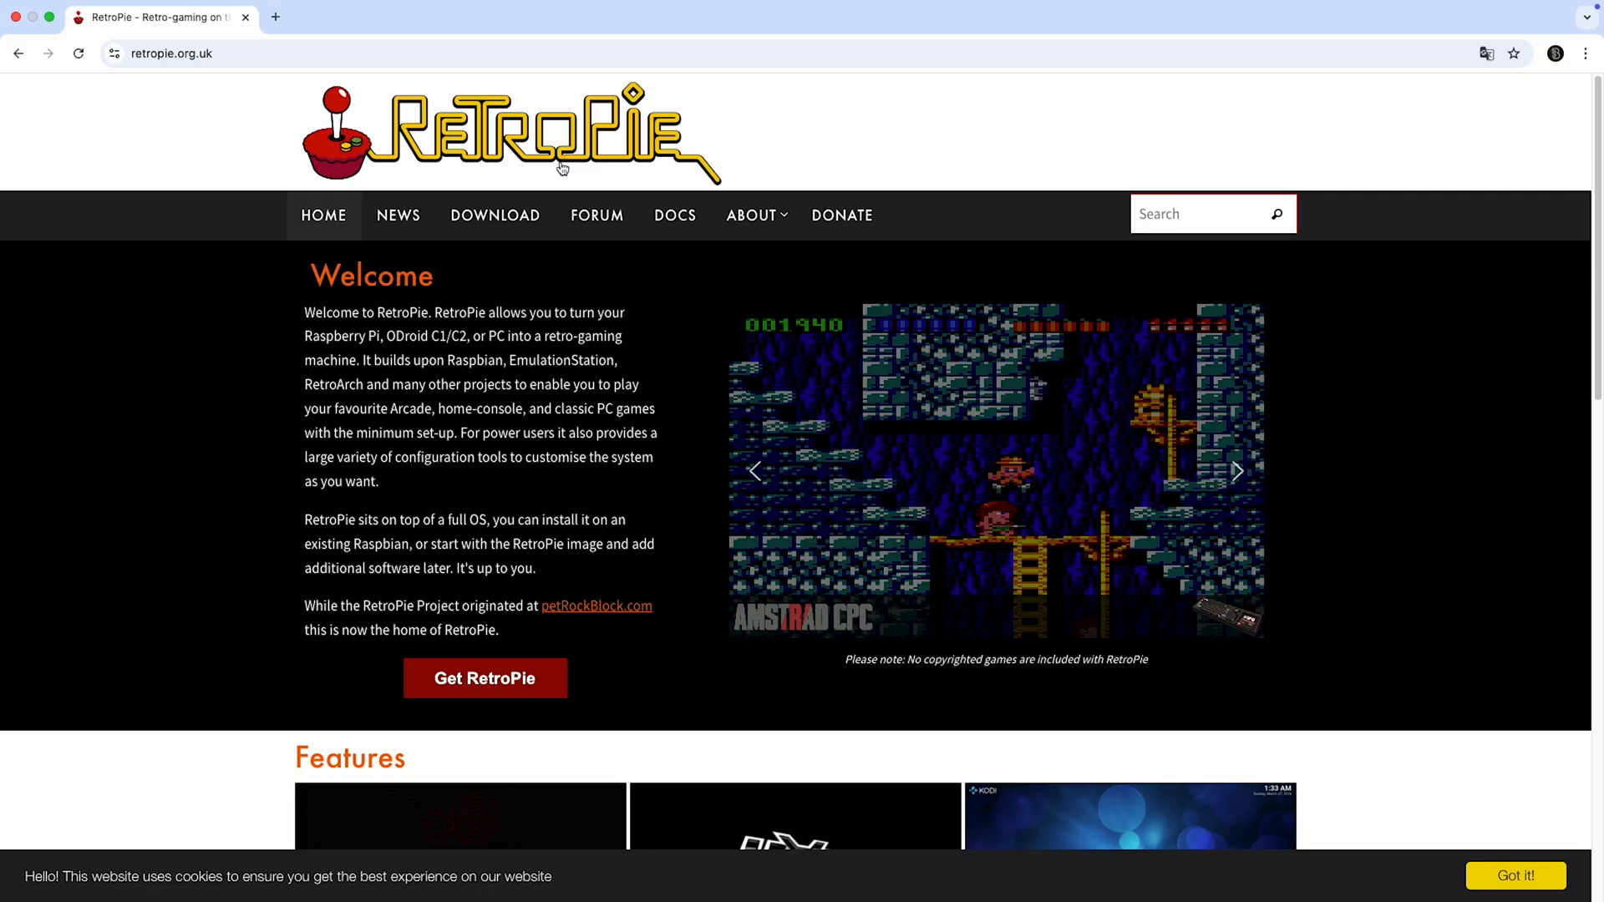
Go to DOCS and read the Docs home page's notes on emulators and ROMs.
click(674, 214)
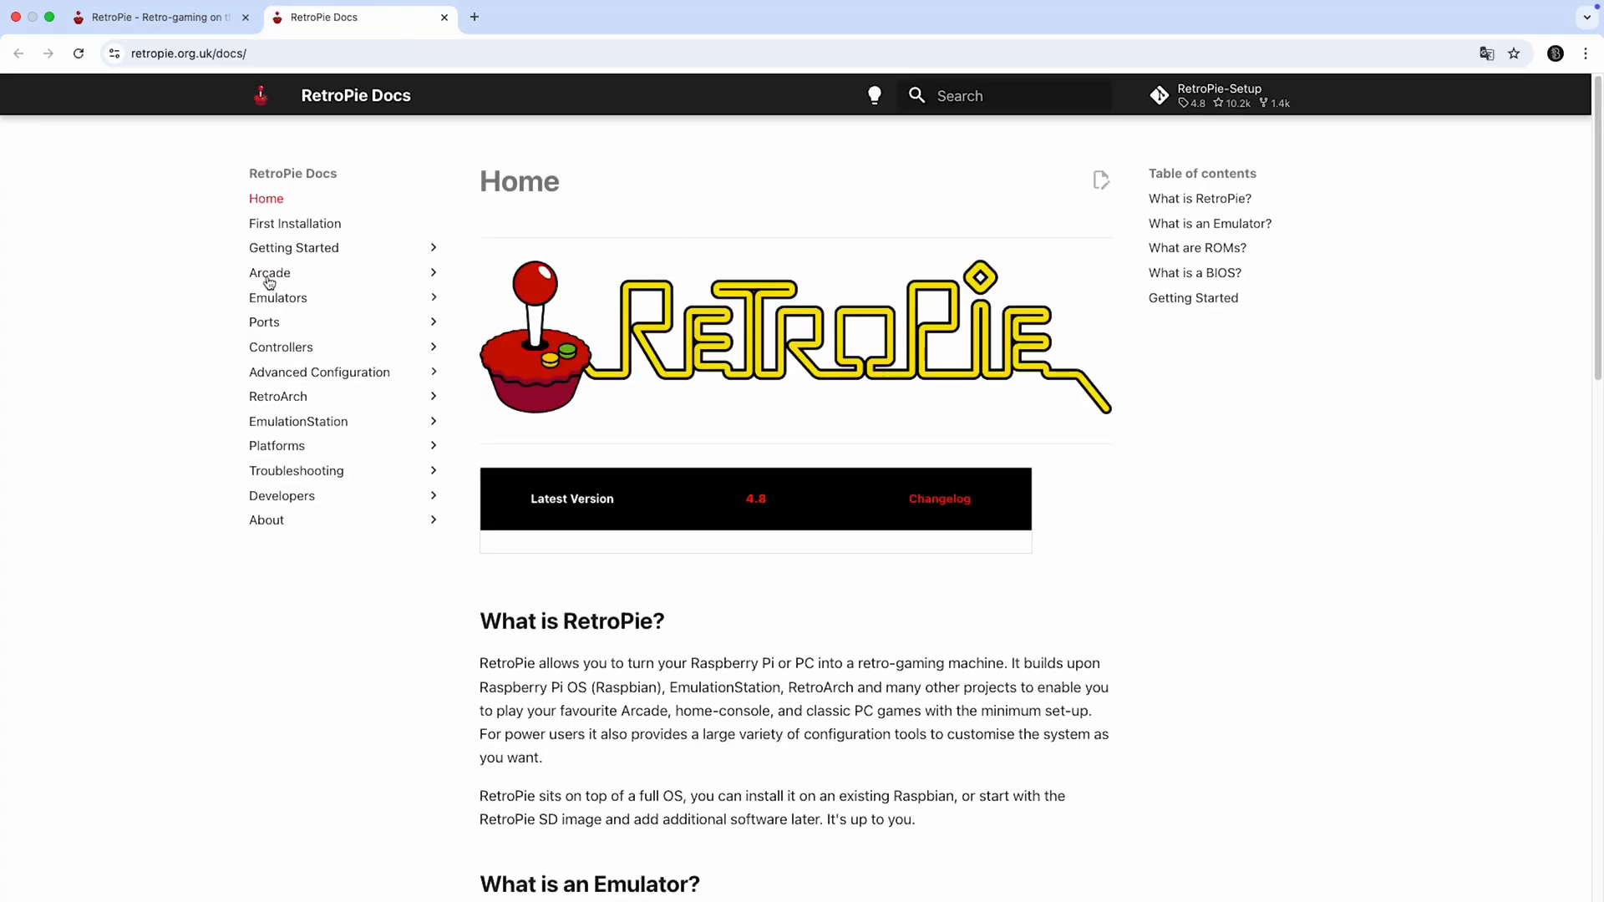
scroll(down, 3)
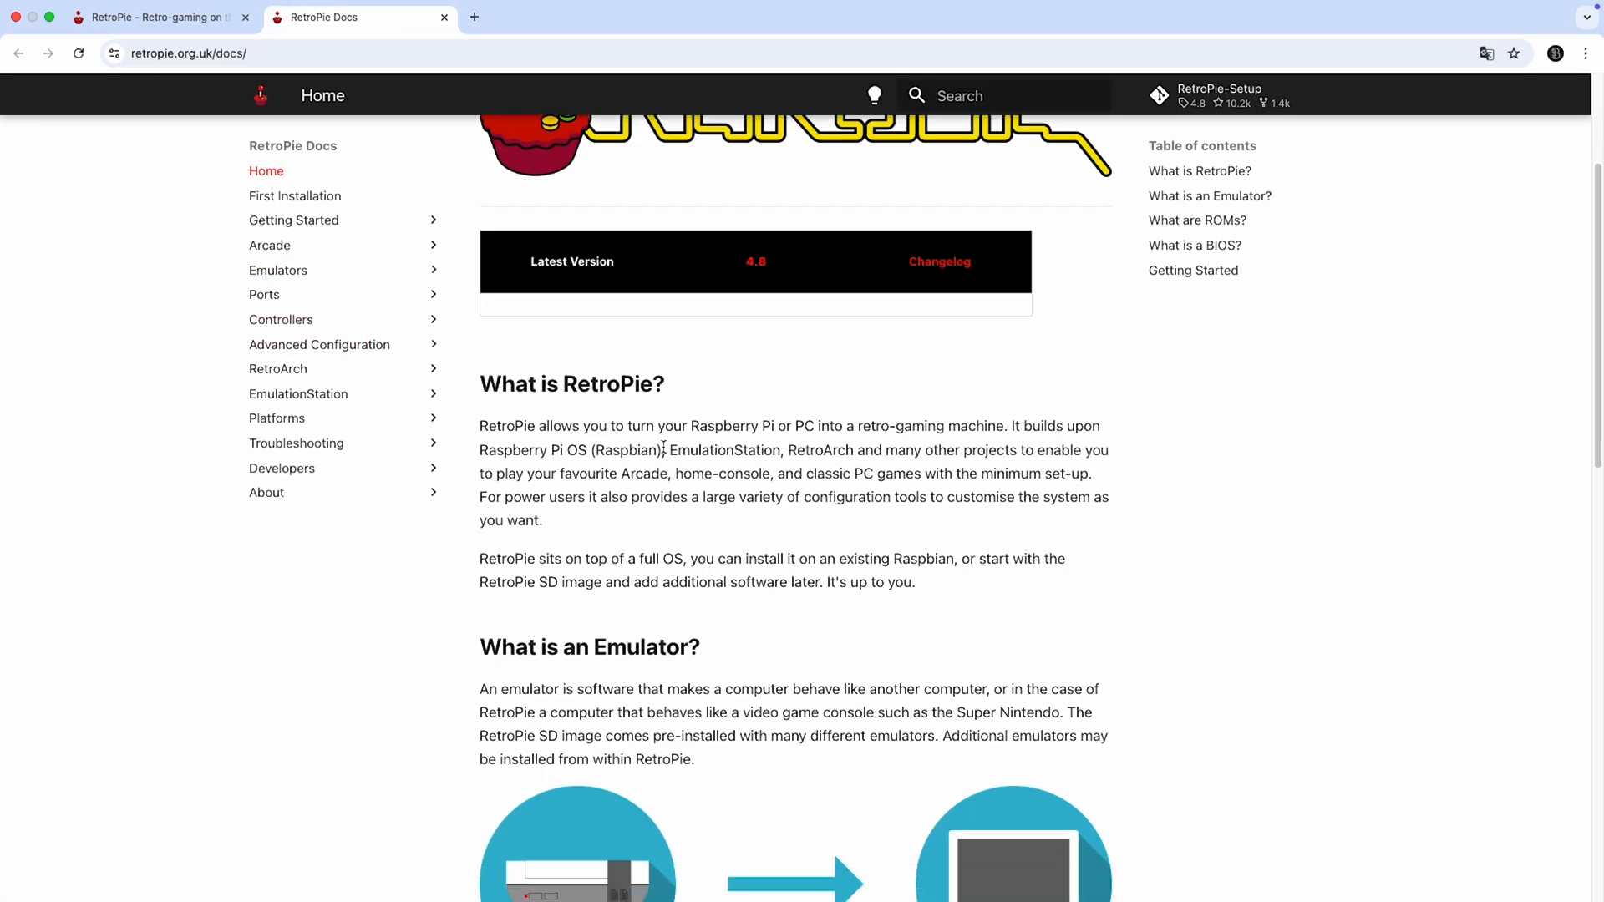
scroll(down, 3)
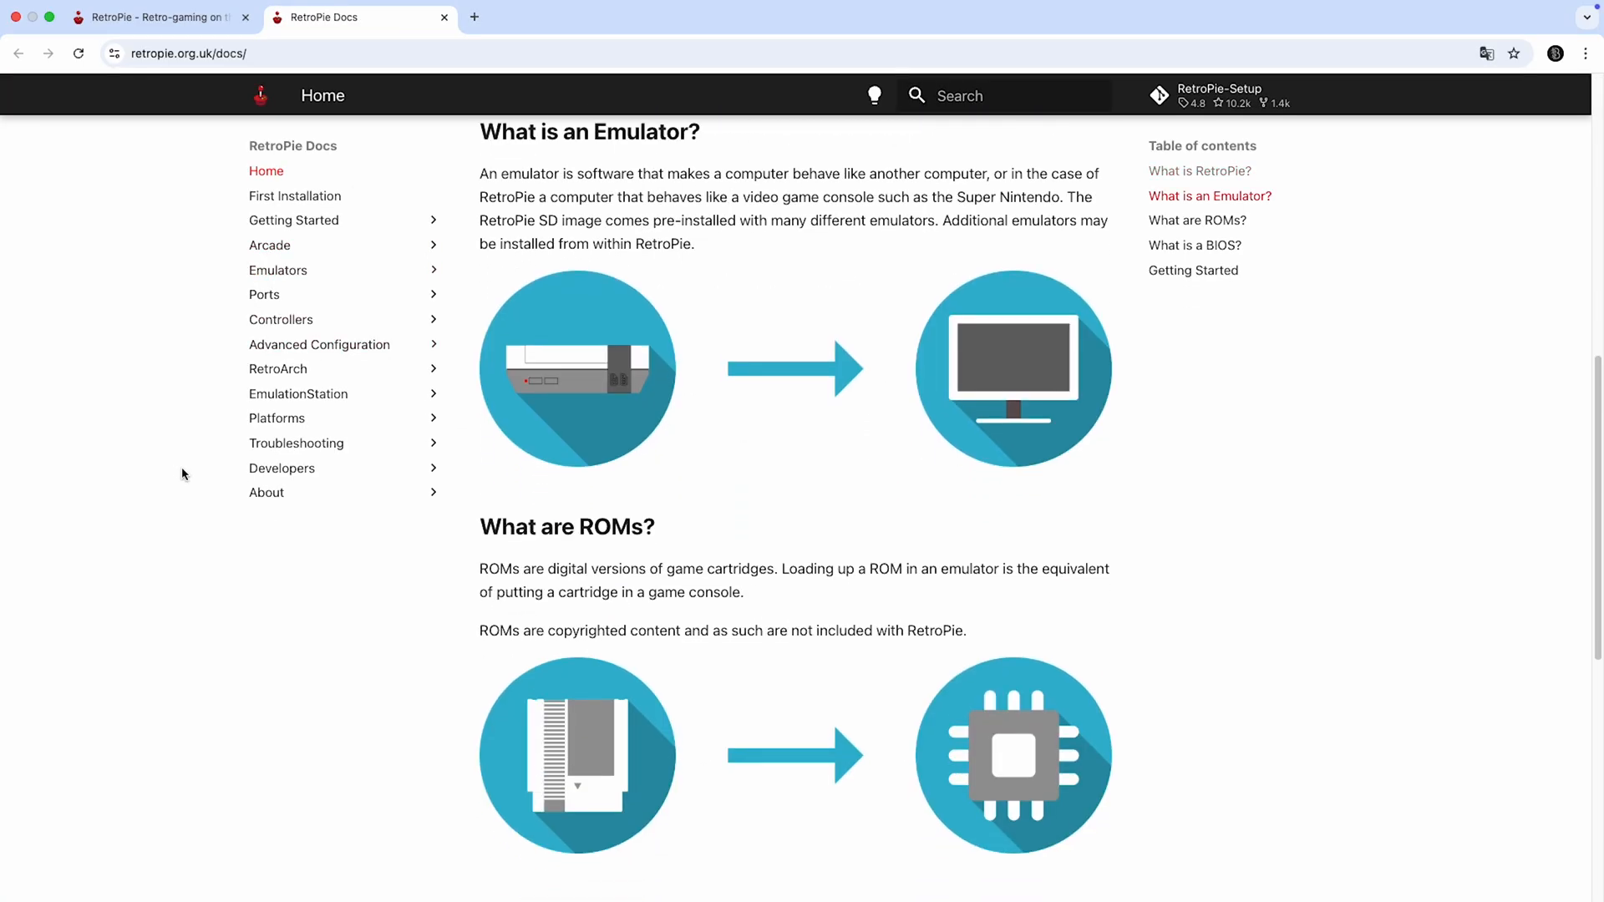
scroll(down, 3)
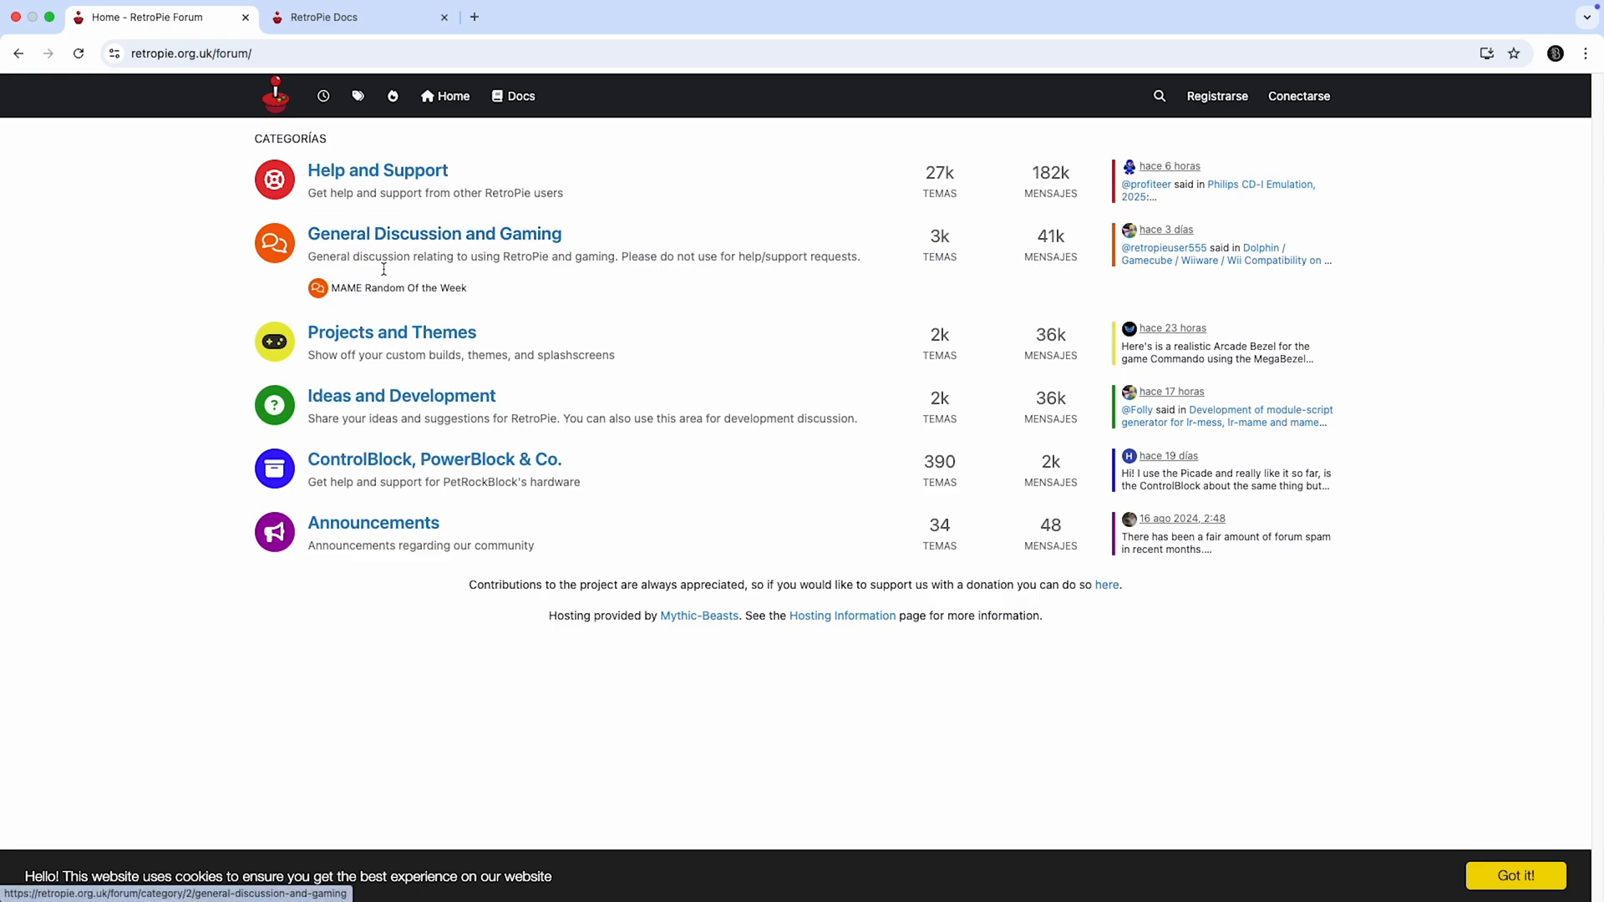
mouse_move(367, 213)
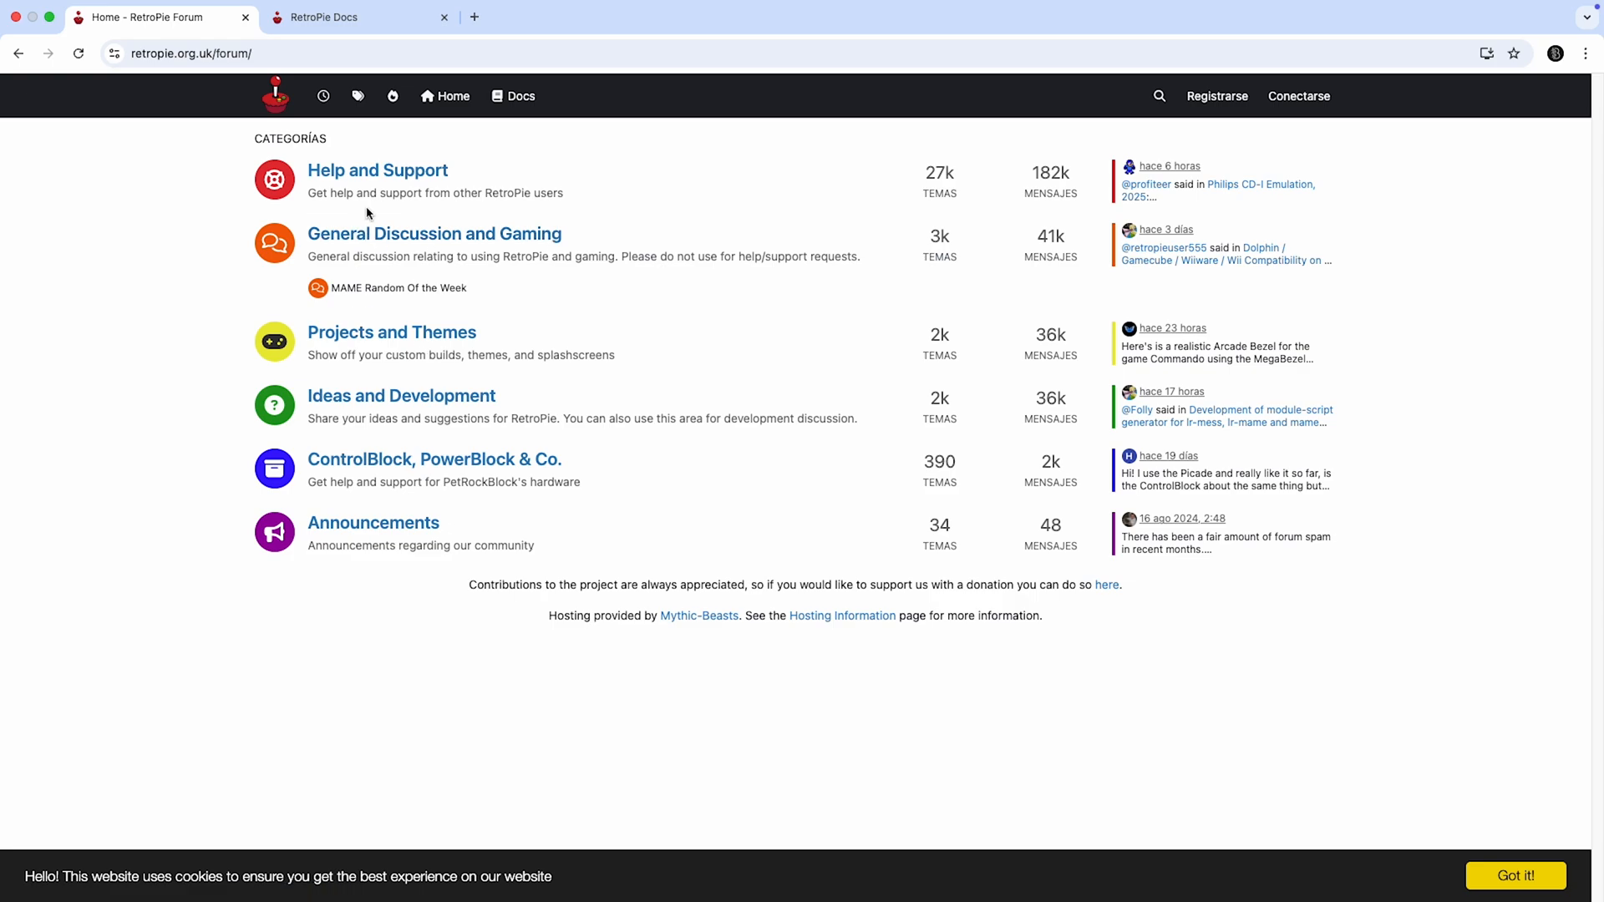
Enter the General Discussion and Gaming category to list its topics.
click(434, 233)
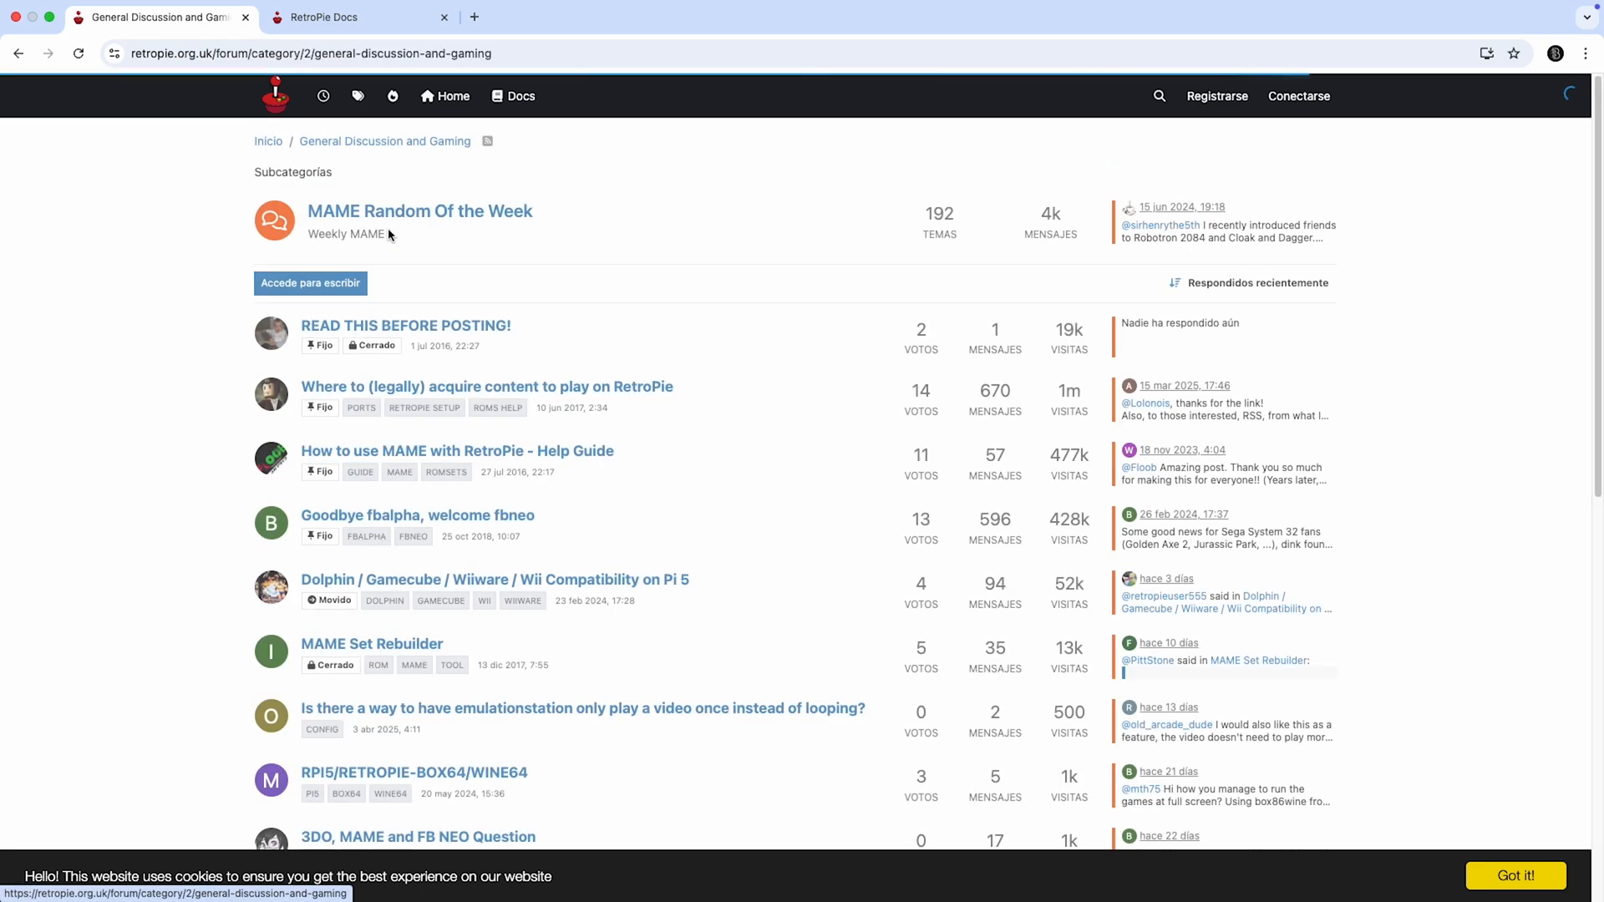